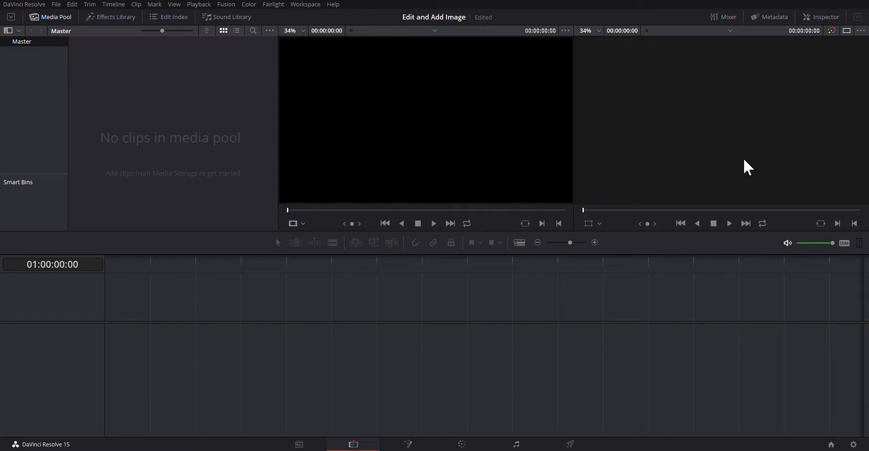
mouse_move(742, 172)
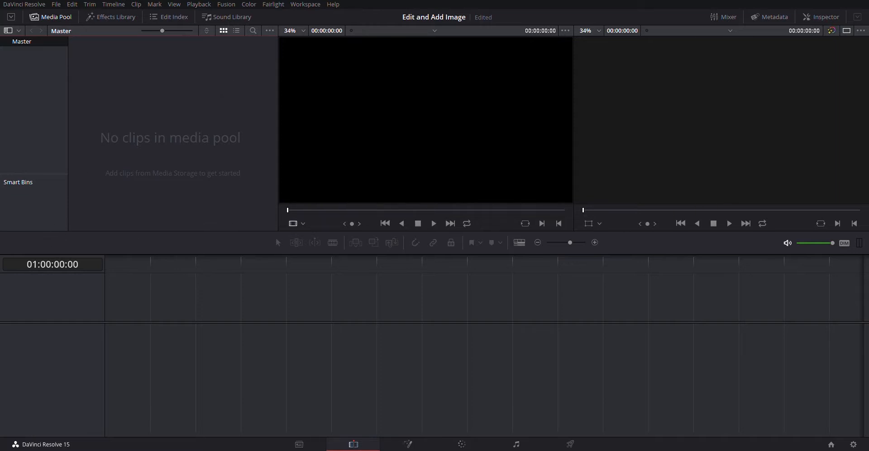
mouse_move(431, 304)
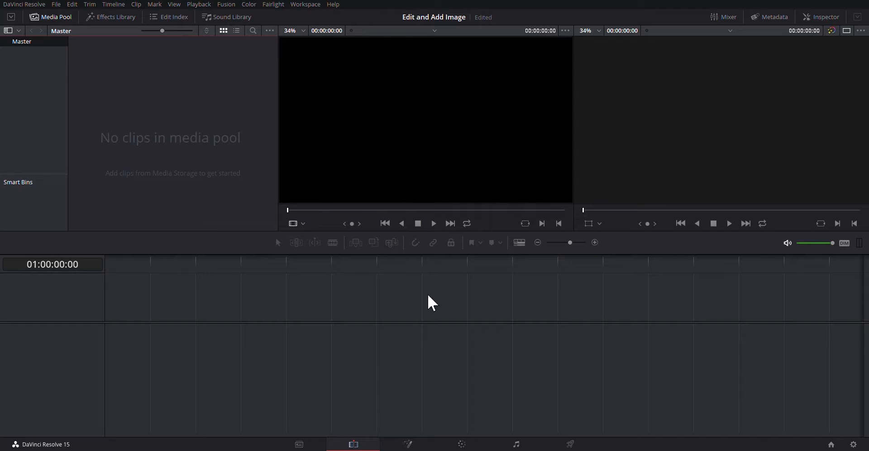
mouse_move(665, 264)
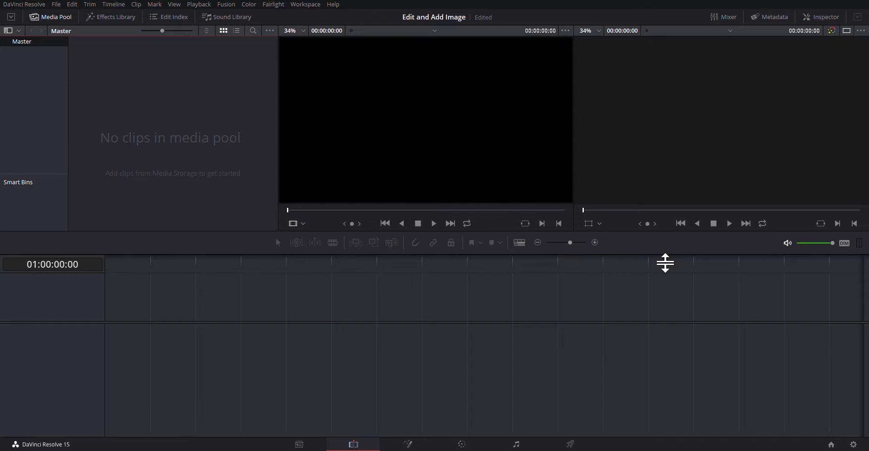
mouse_move(378, 253)
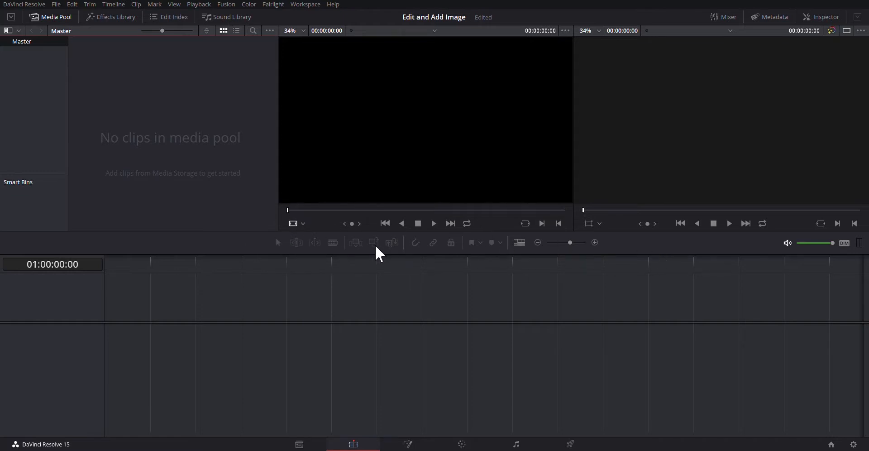
mouse_move(370, 263)
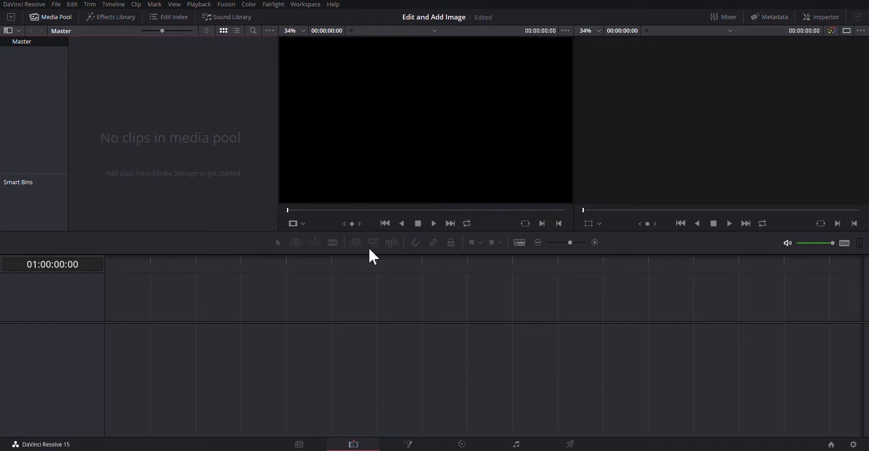
mouse_move(247, 397)
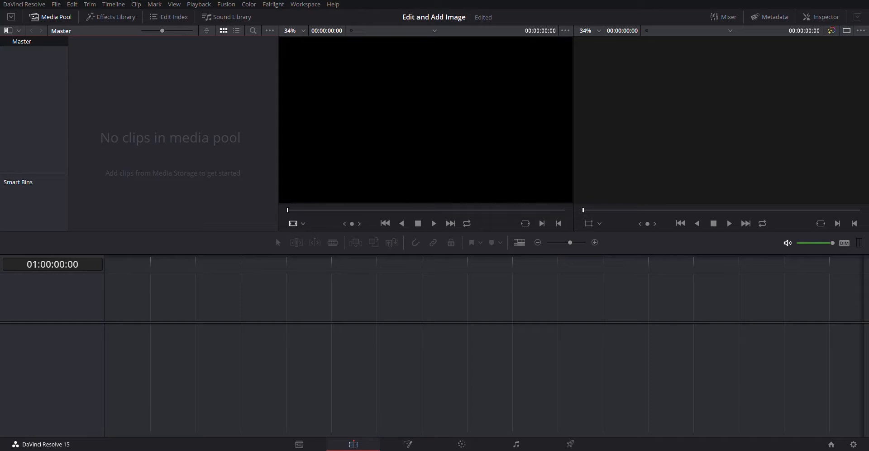
mouse_move(168, 158)
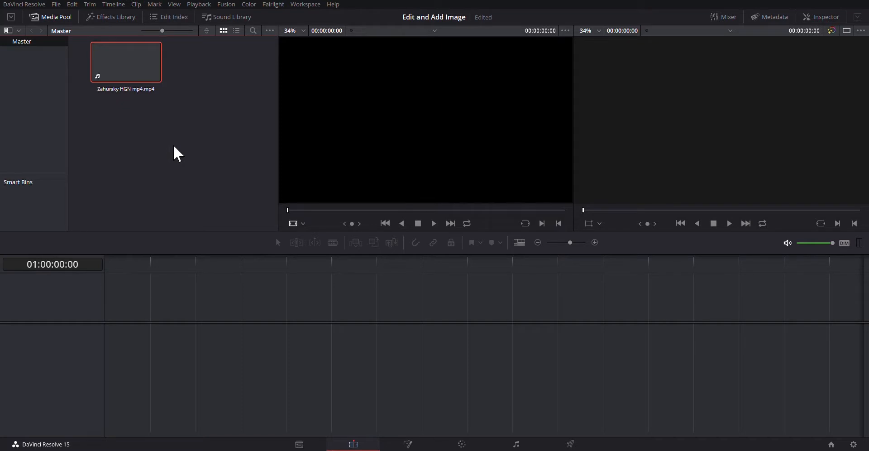
mouse_move(152, 151)
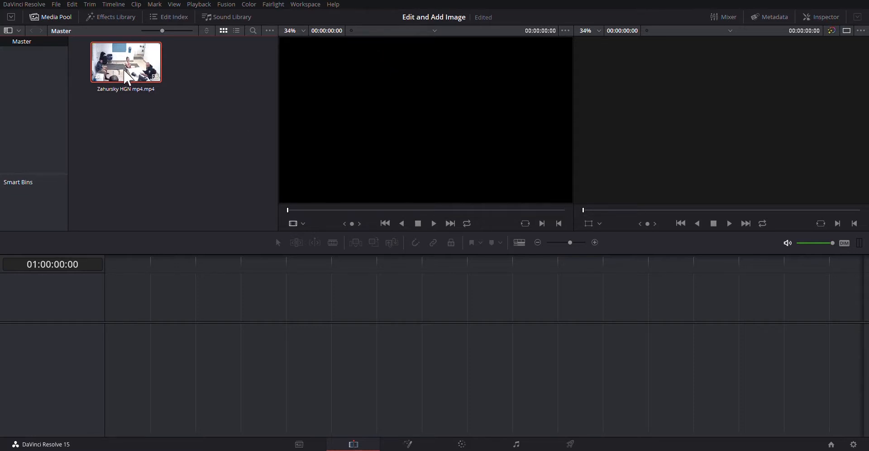
Load Zahursky HGN mp4.mp4 into the source viewer to preview it.
double_click(126, 63)
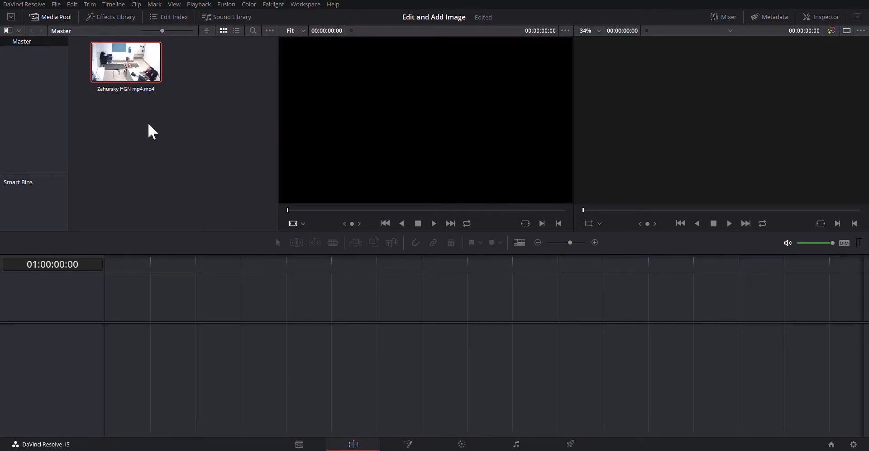
mouse_move(156, 96)
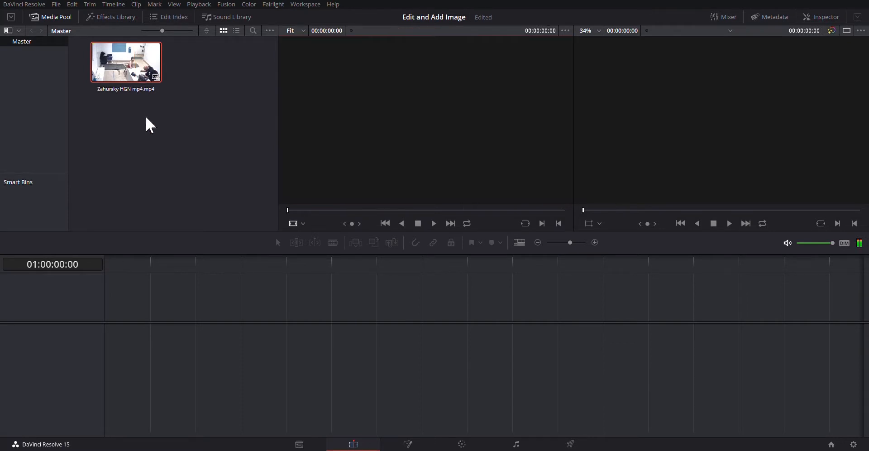
mouse_move(145, 142)
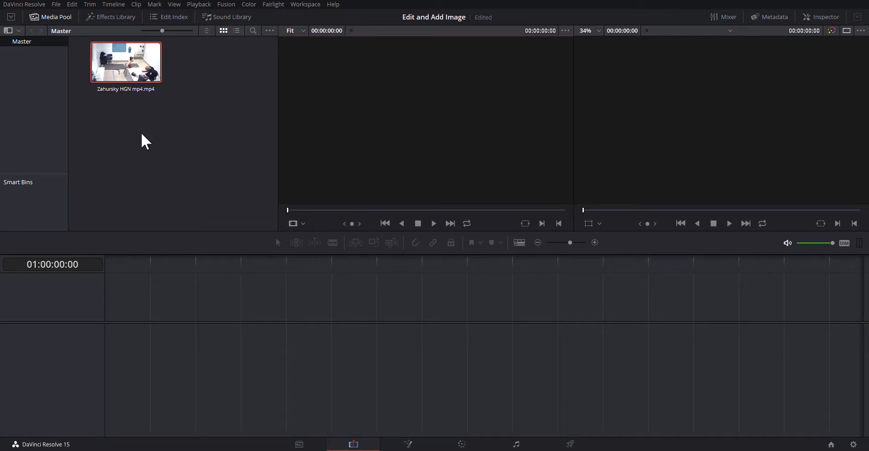
mouse_move(128, 127)
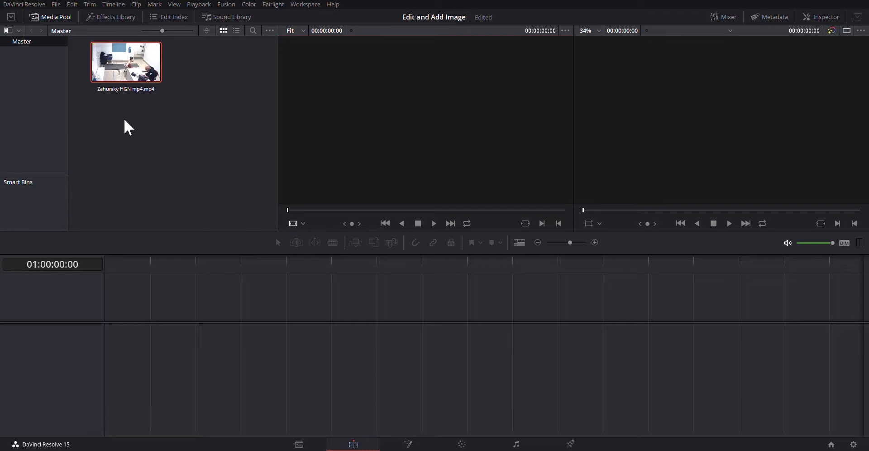
mouse_move(141, 68)
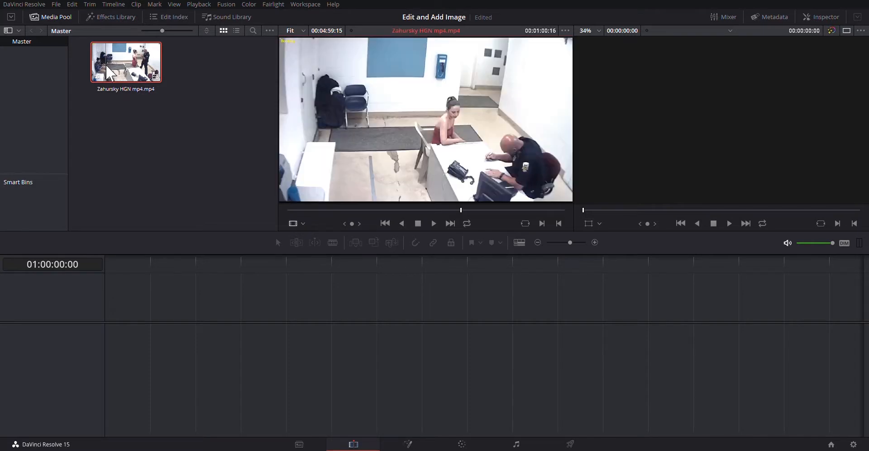
Create Timeline 1 from the Zahursky clip with linked video and audio.
left_click_drag(126, 61, 168, 330)
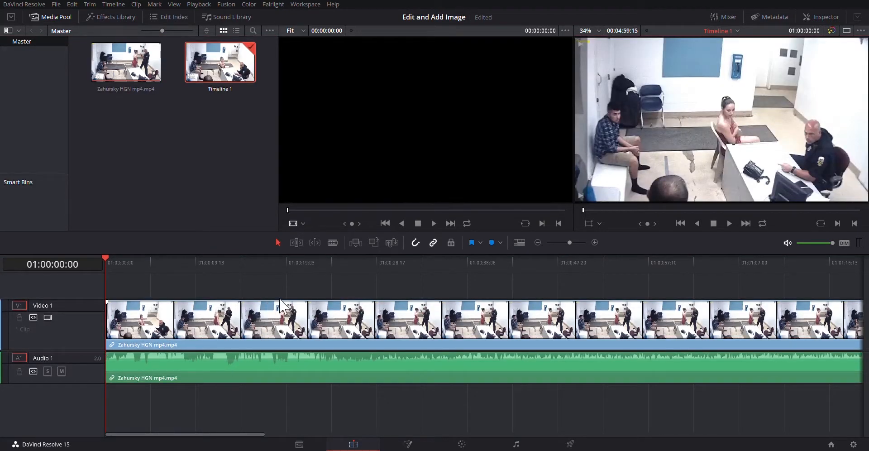
mouse_move(235, 293)
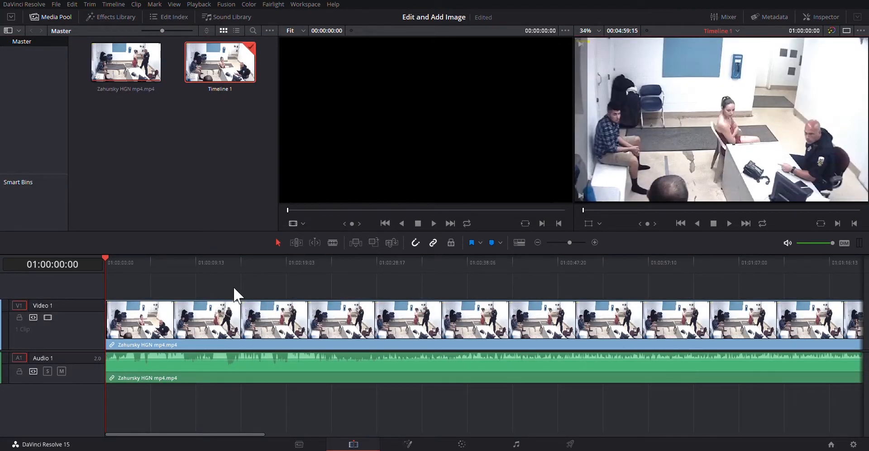
mouse_move(169, 301)
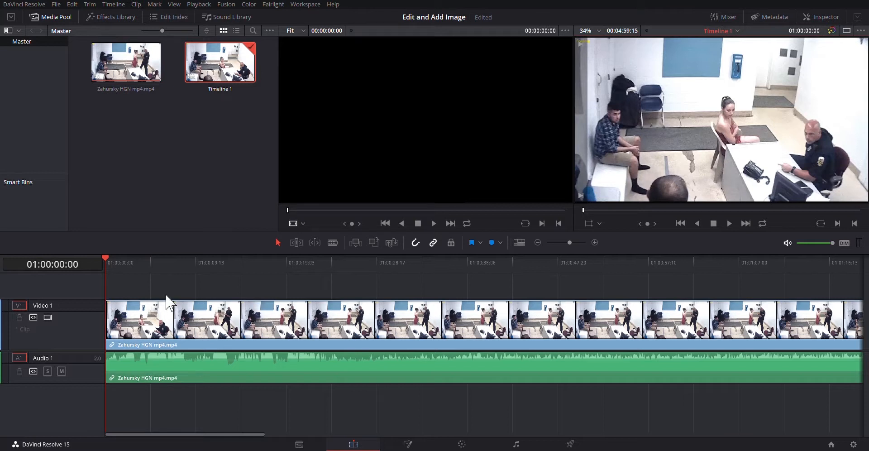
mouse_move(391, 338)
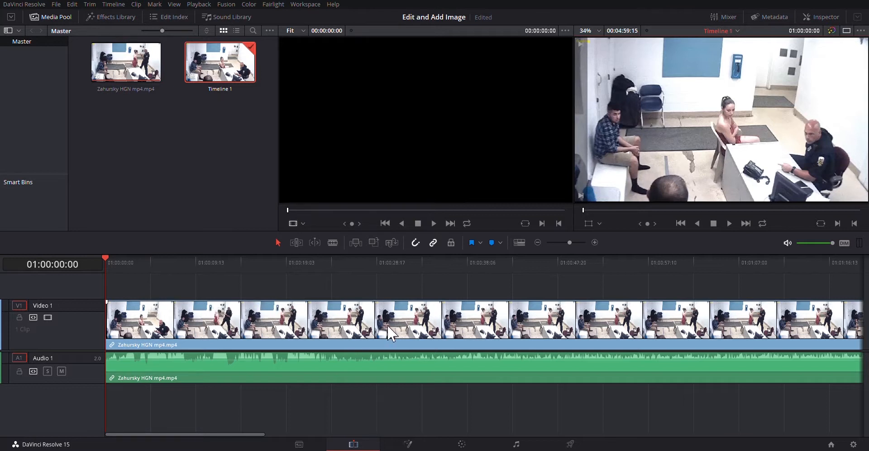
mouse_move(367, 366)
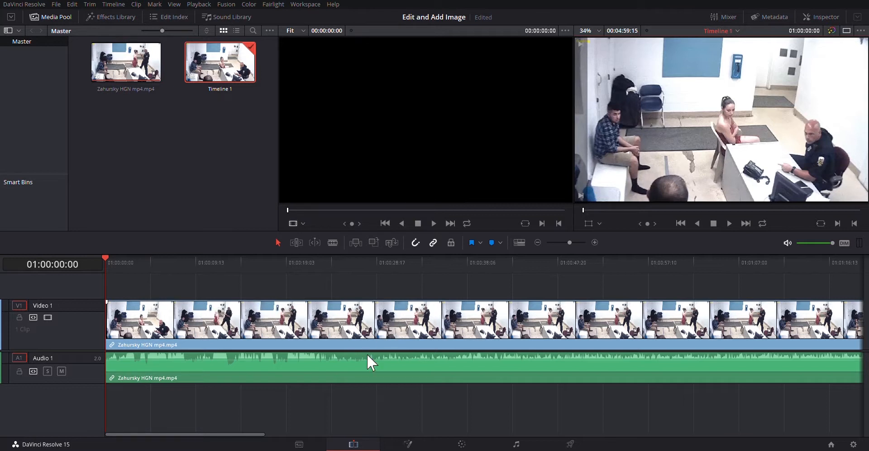
mouse_move(331, 353)
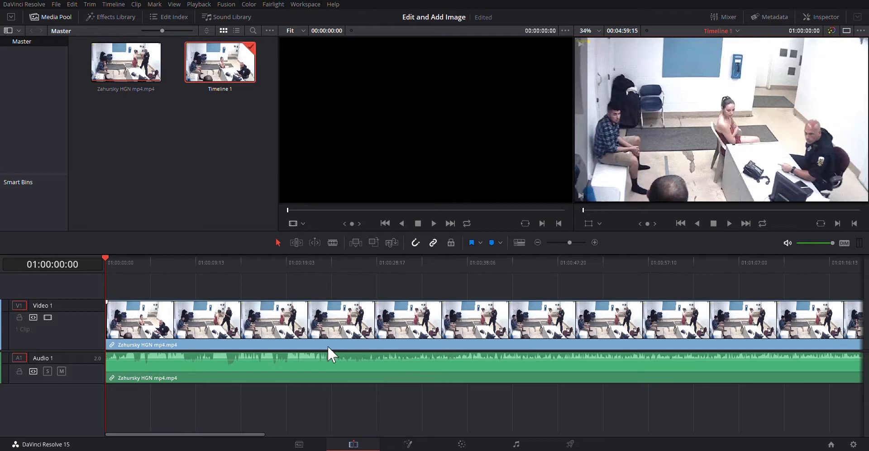
mouse_move(170, 280)
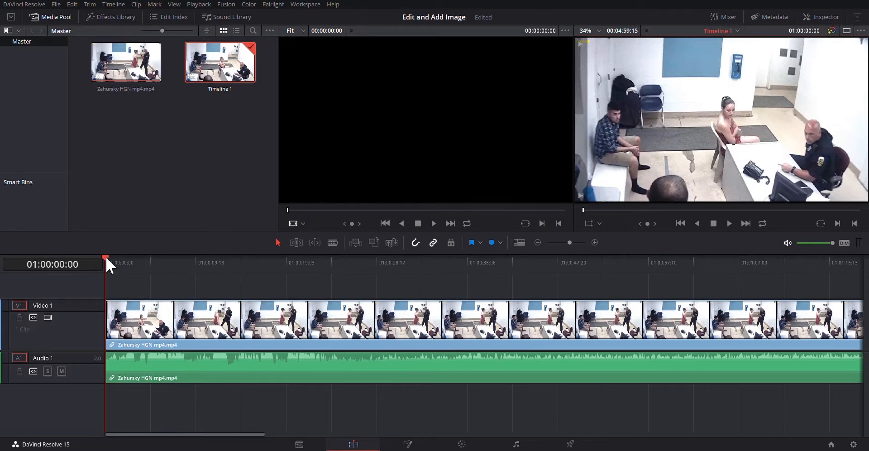
mouse_move(117, 269)
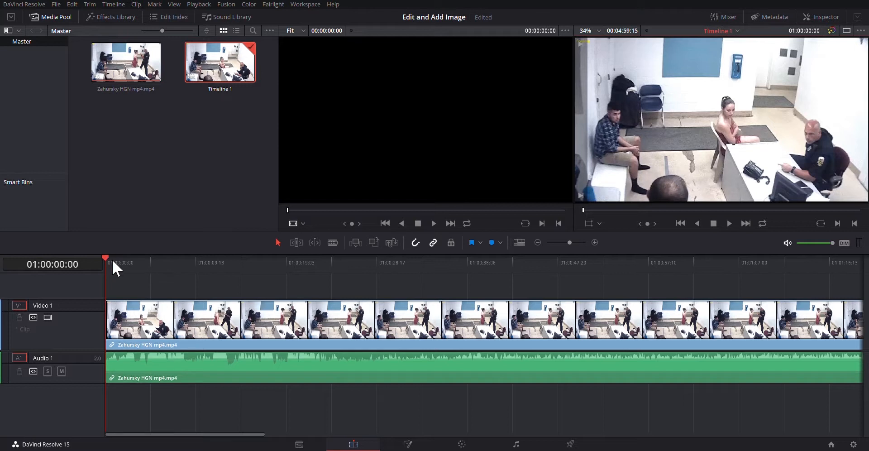
Scrub the opening seconds around 9, 12, 6 seconds and back near the start.
left_click(296, 262)
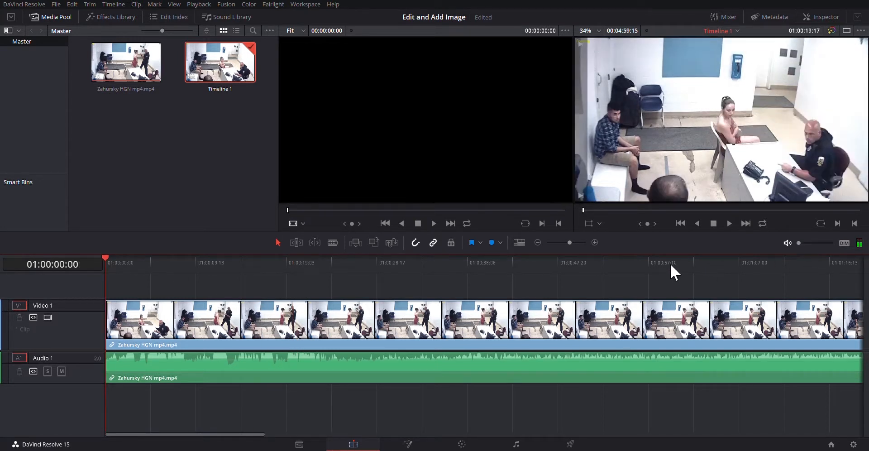
left_click(198, 262)
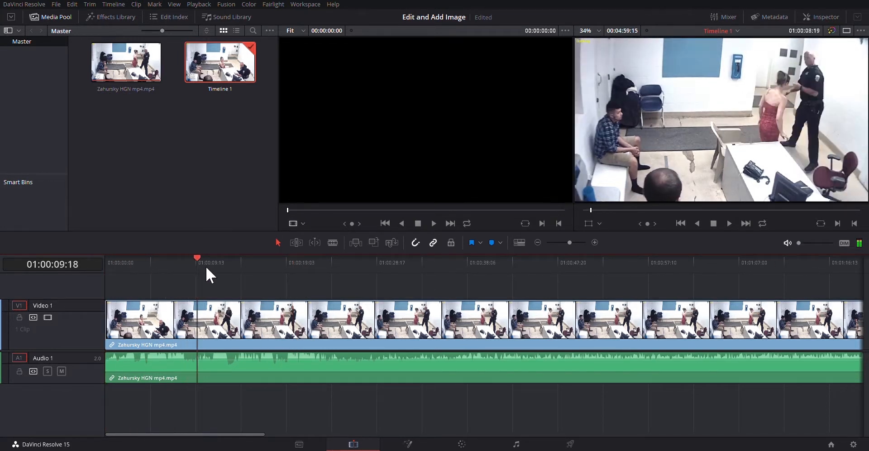
left_click(227, 262)
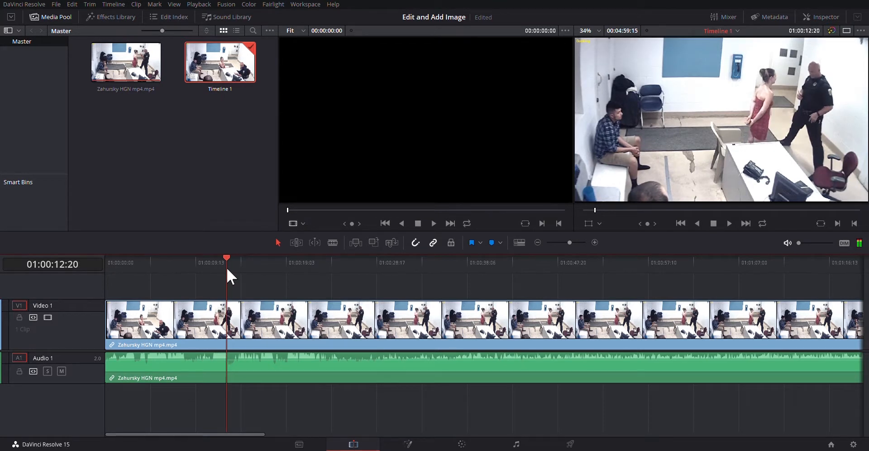
left_click(171, 259)
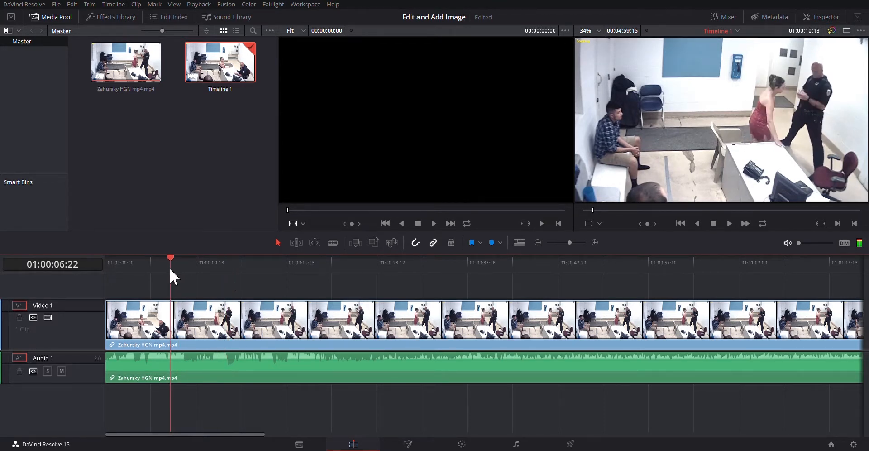
left_click(133, 263)
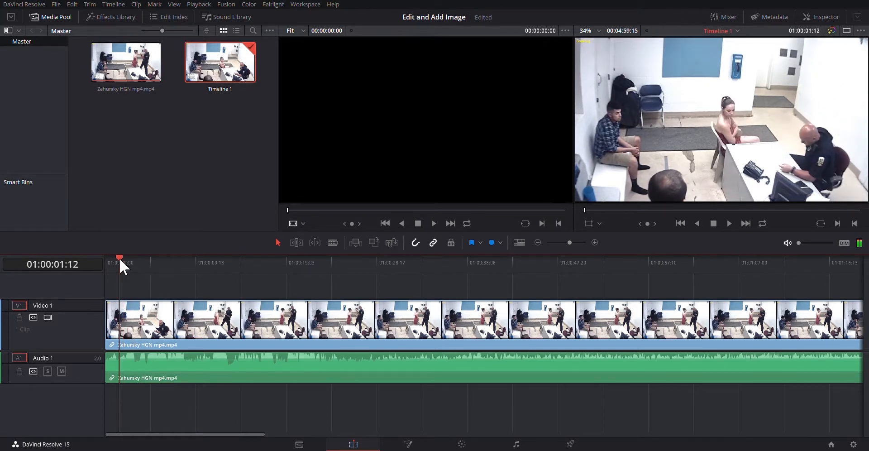
mouse_move(290, 284)
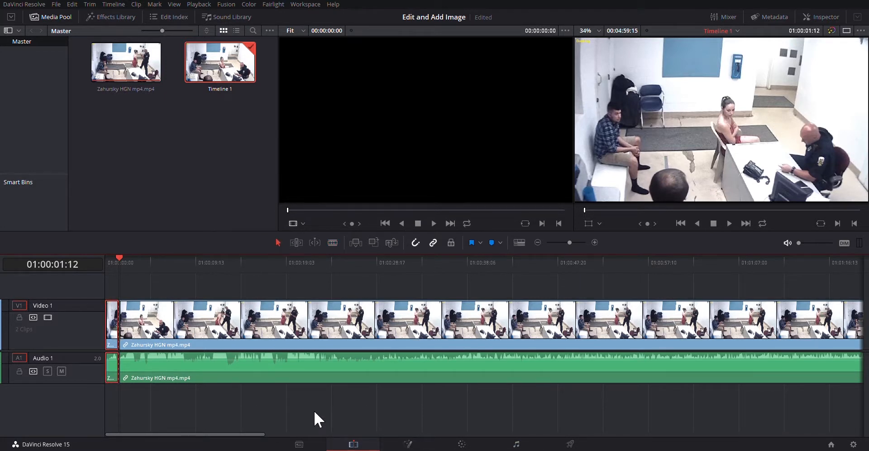
mouse_move(264, 437)
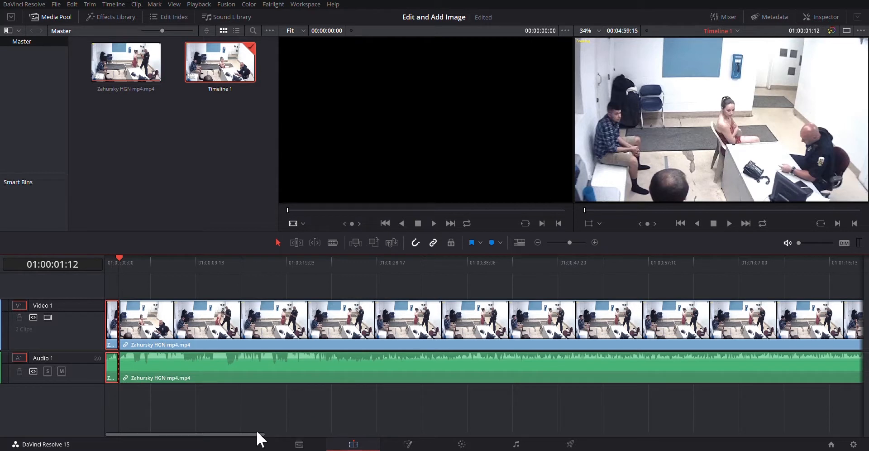
mouse_move(540, 271)
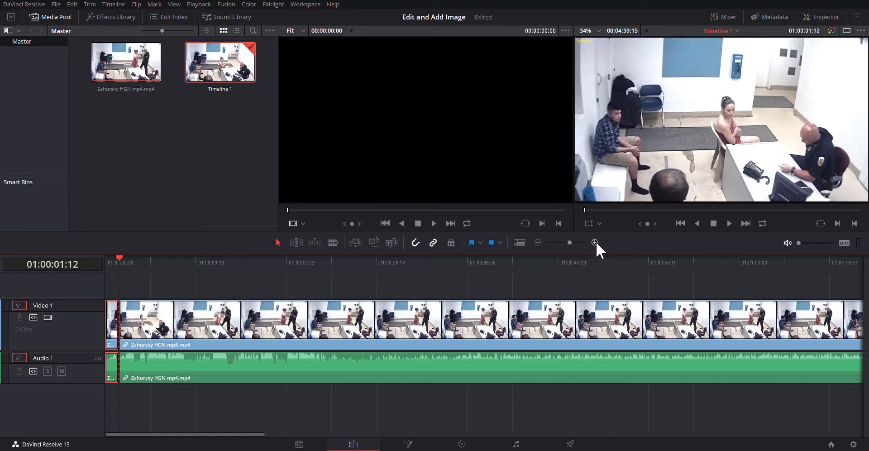
Zoom into the timeline start to inspect the cut near 01:00:01:08.
left_click(595, 242)
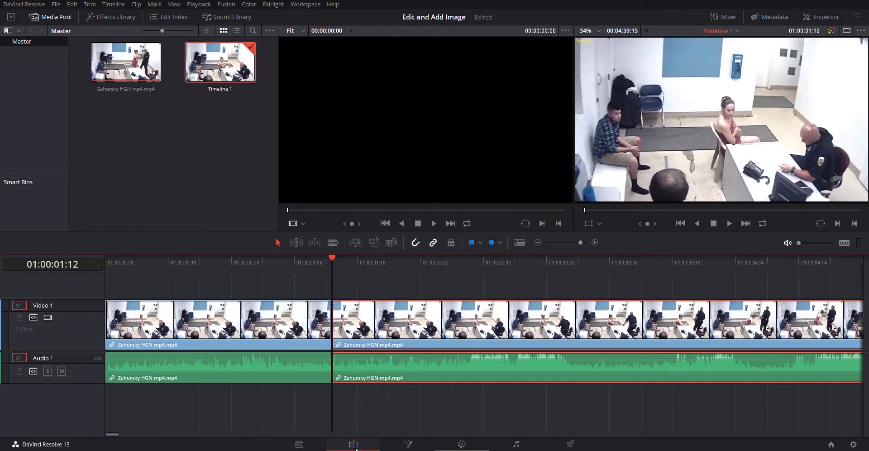
mouse_move(506, 299)
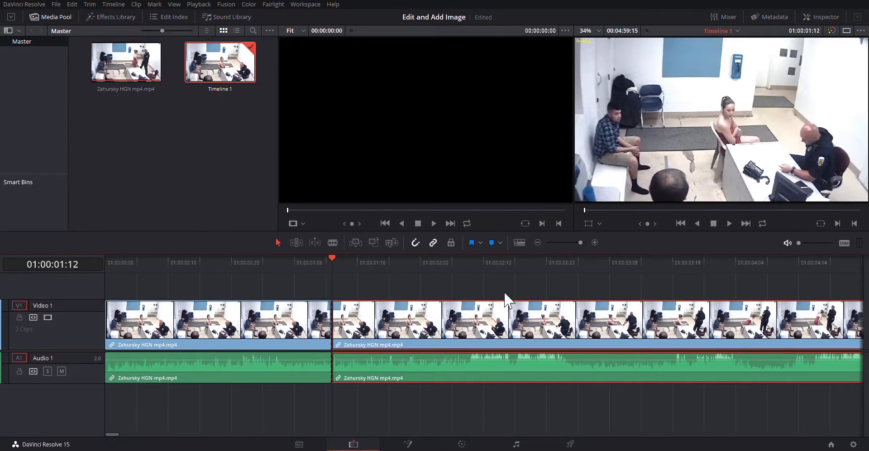
mouse_move(387, 338)
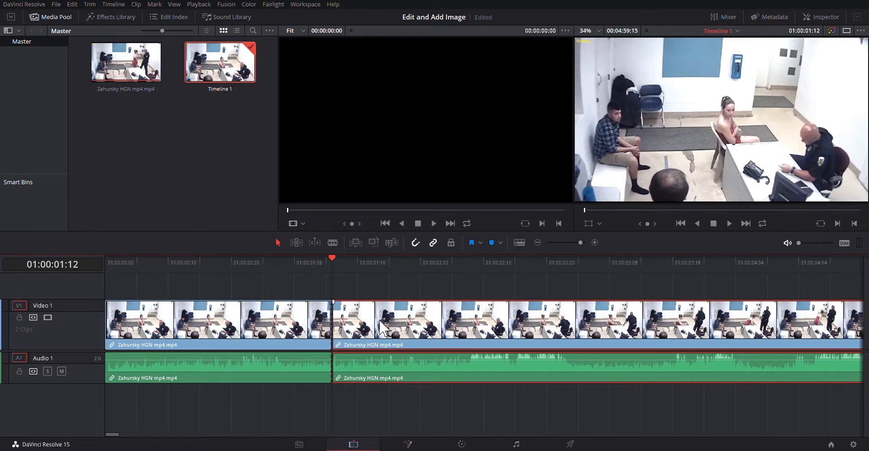
mouse_move(562, 244)
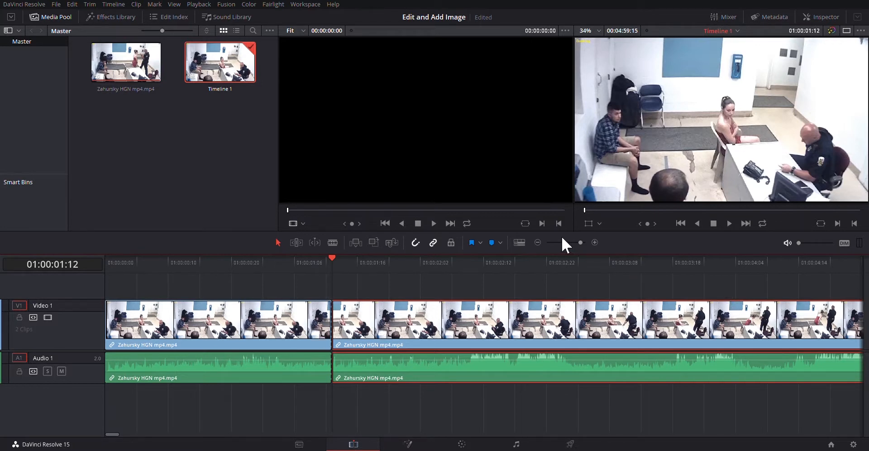
Zoom out and place the playhead at about 01:02:54 to blade the clip.
left_click(537, 243)
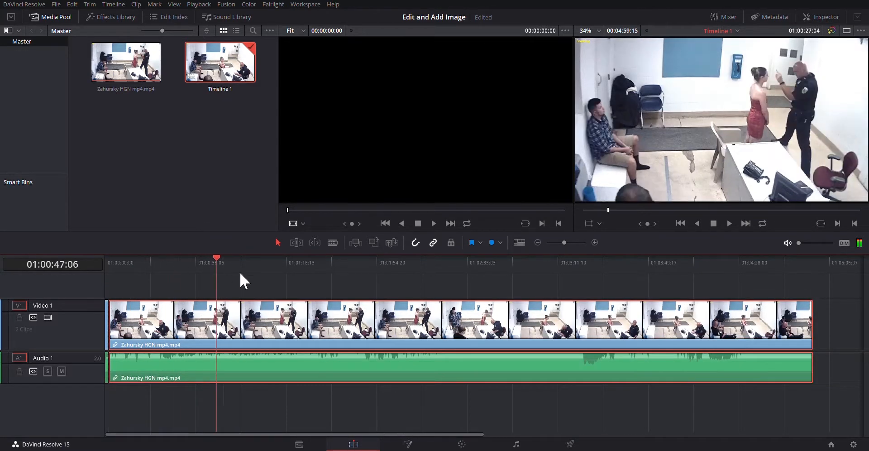
left_click(516, 258)
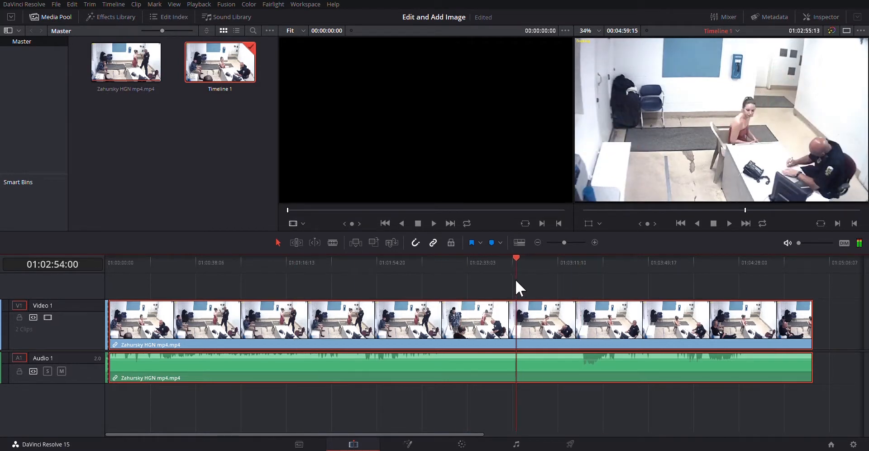
left_click(477, 263)
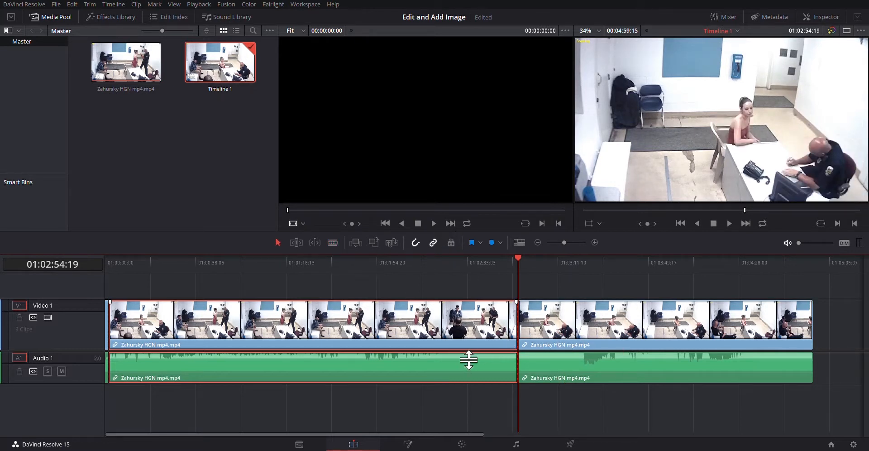
mouse_move(461, 367)
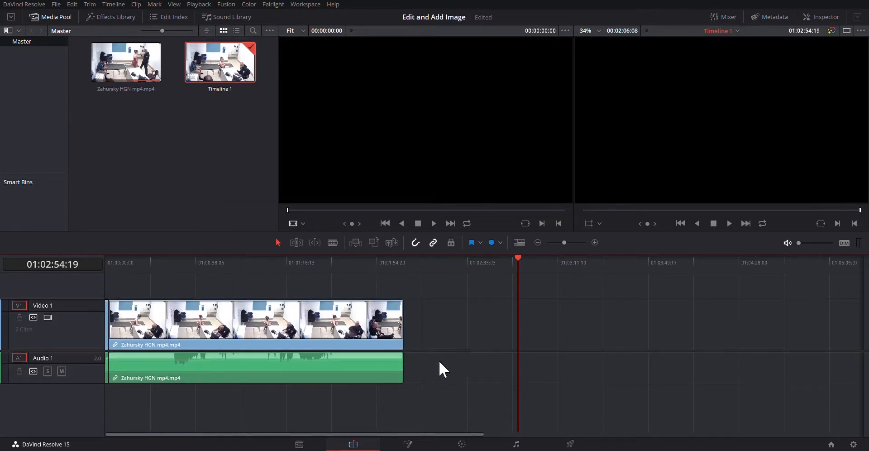
mouse_move(521, 269)
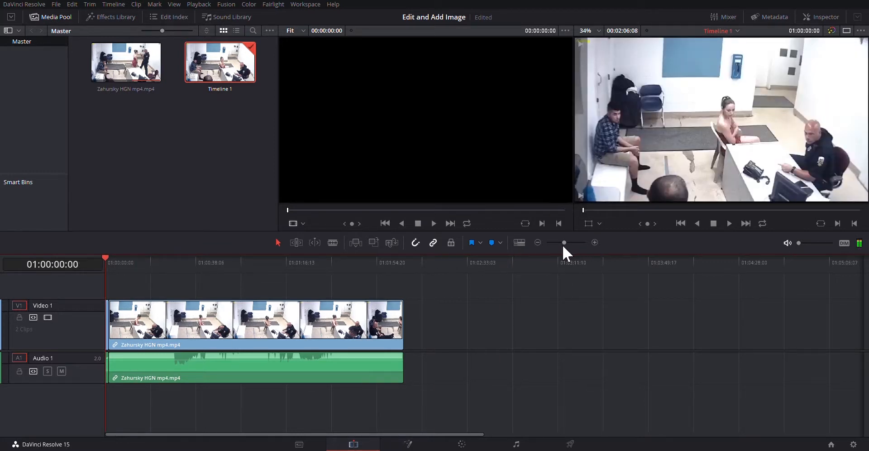
Zoom into the shortened timeline and play the edit back from the start.
left_click(595, 242)
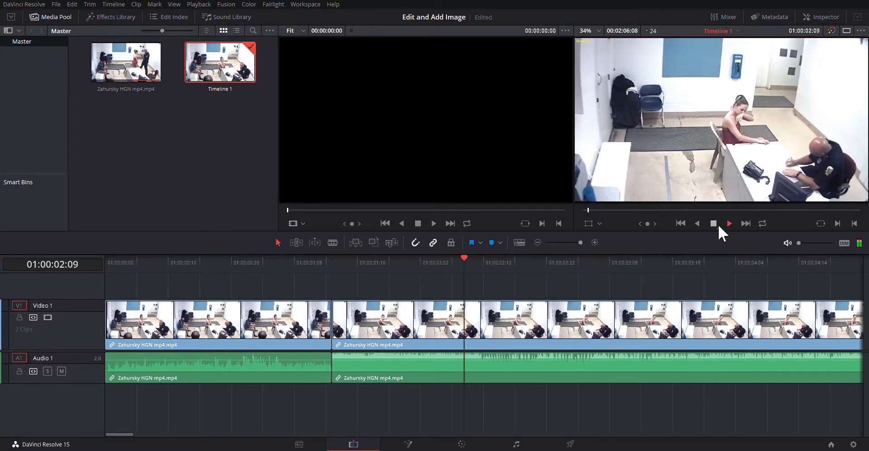
left_click(729, 223)
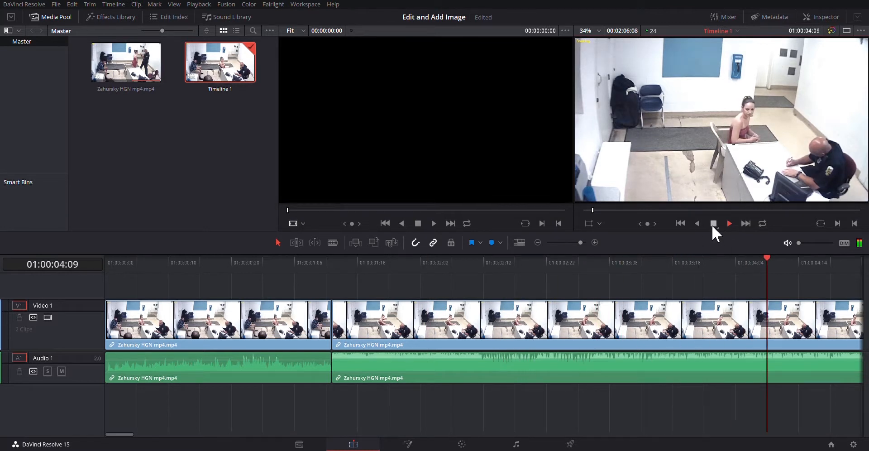
left_click(144, 262)
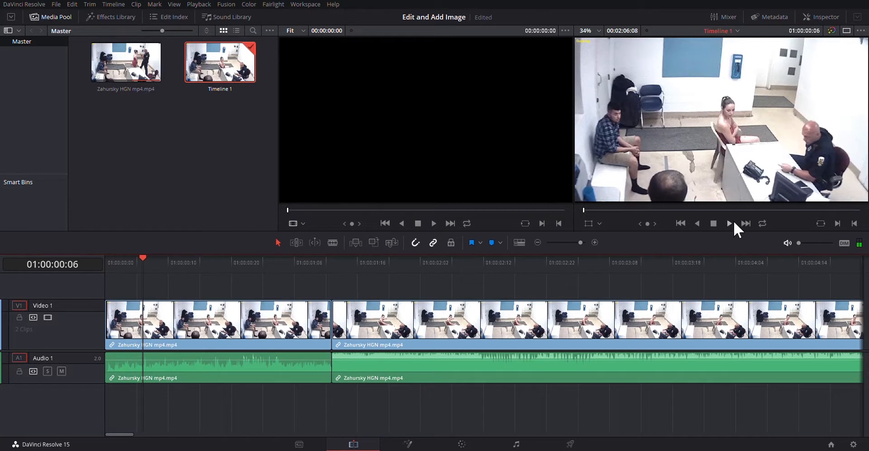
left_click(730, 223)
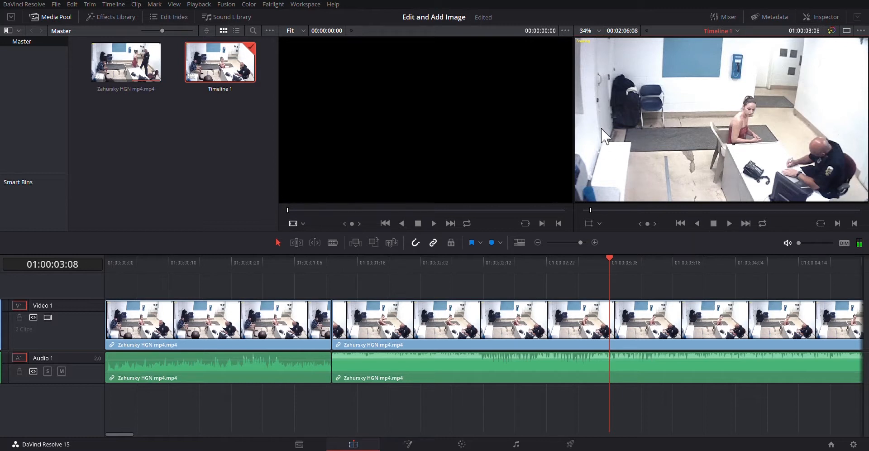
mouse_move(636, 150)
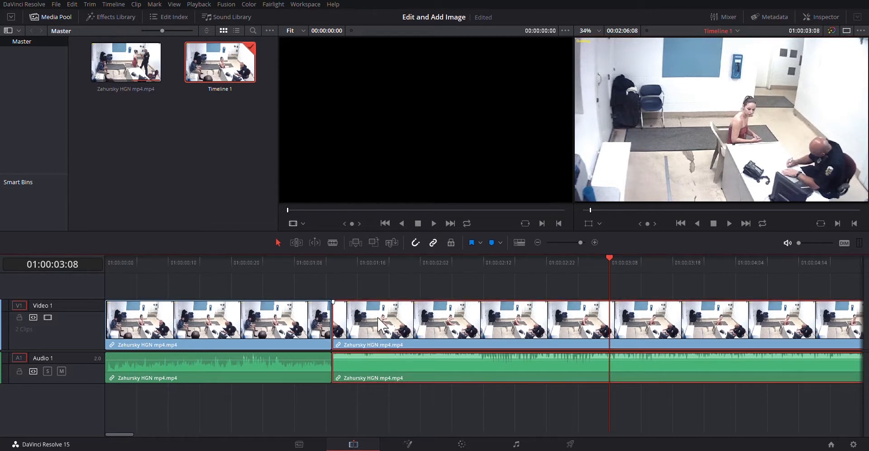
mouse_move(405, 335)
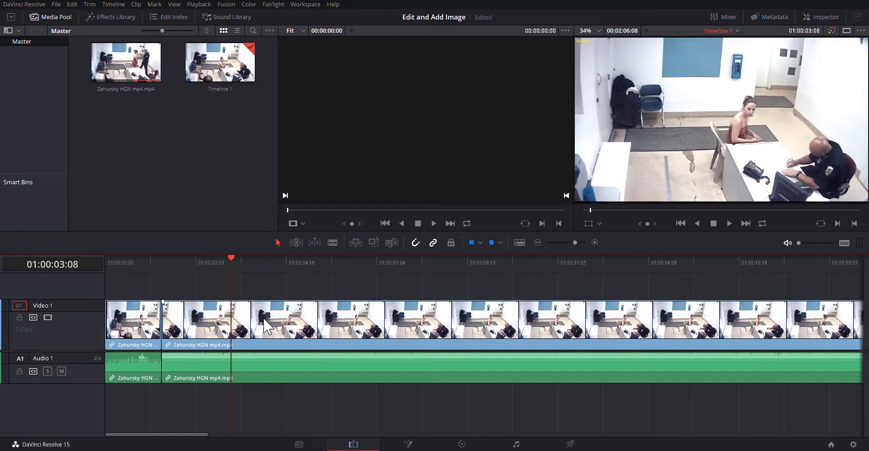
mouse_move(247, 309)
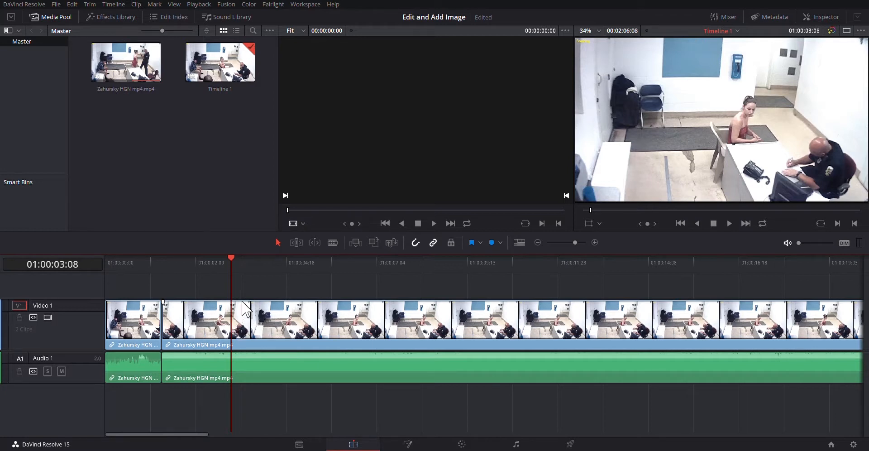
left_click(130, 259)
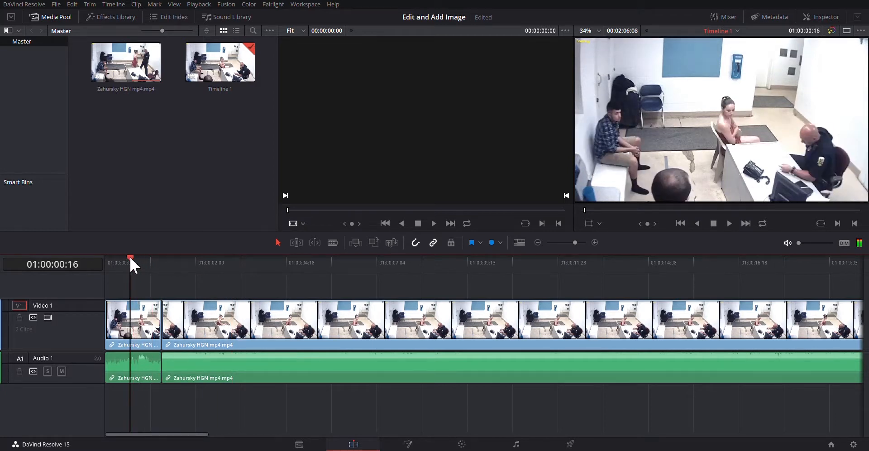
left_click(198, 262)
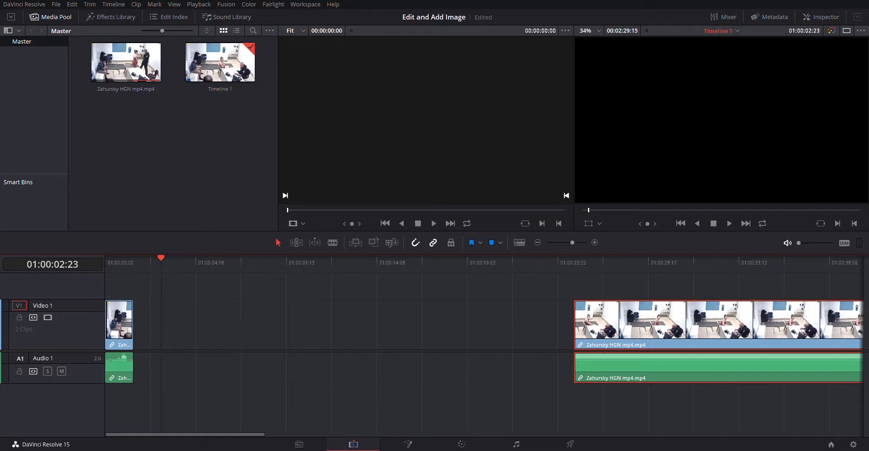
mouse_move(186, 238)
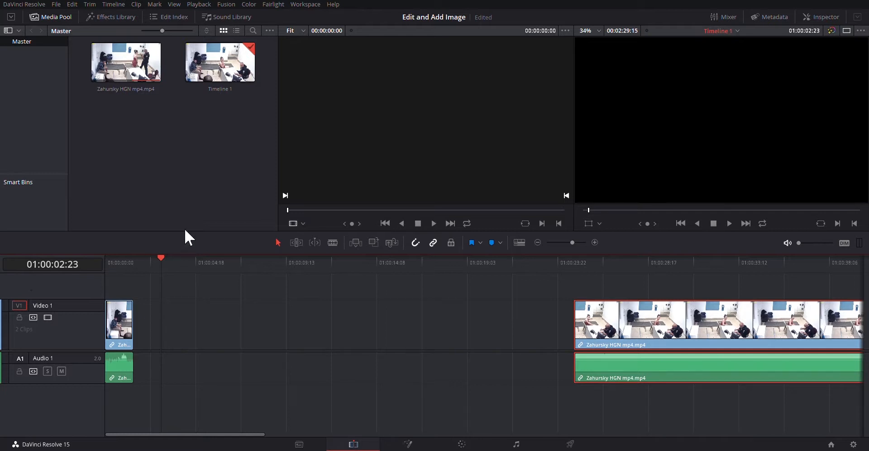
mouse_move(168, 155)
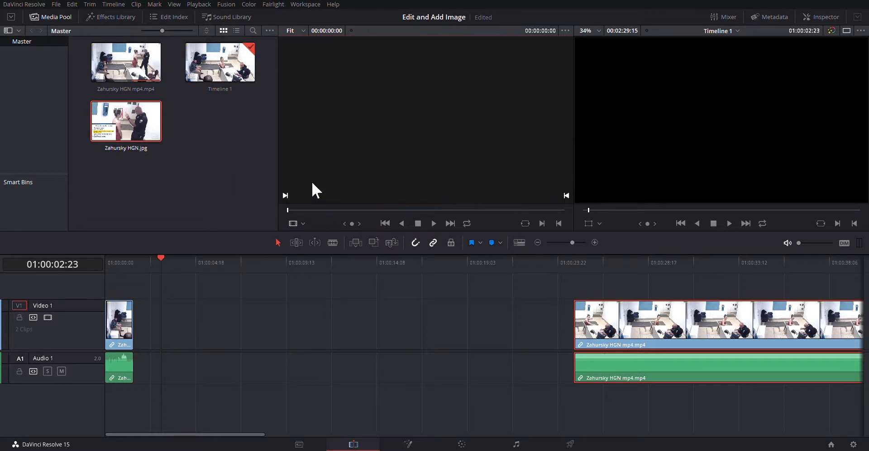
mouse_move(121, 135)
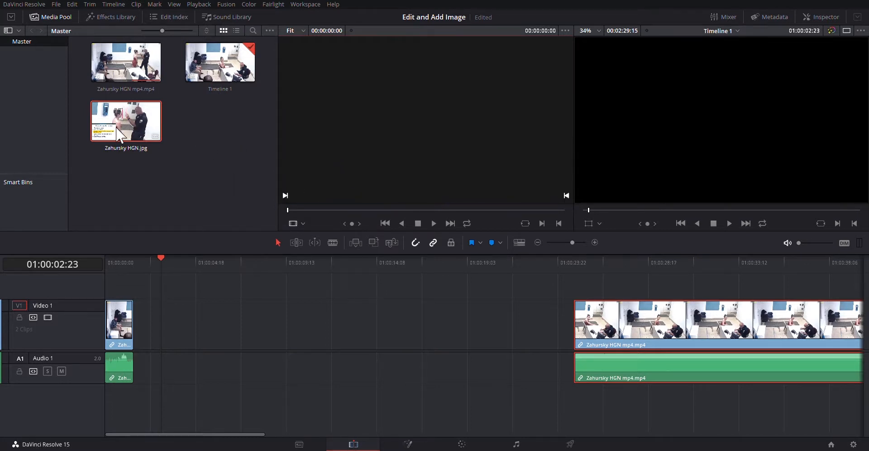
Drop Zahursky HGN.jpg into the gap after the first clip and preview it.
left_click_drag(126, 121, 254, 324)
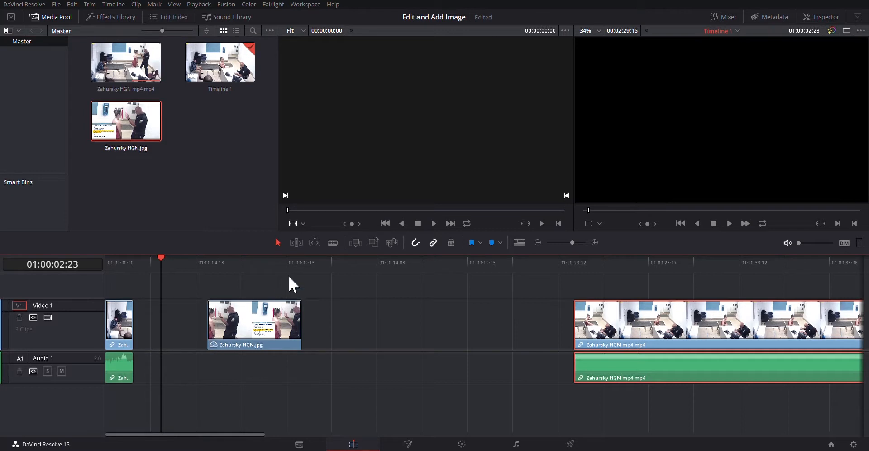
left_click(253, 324)
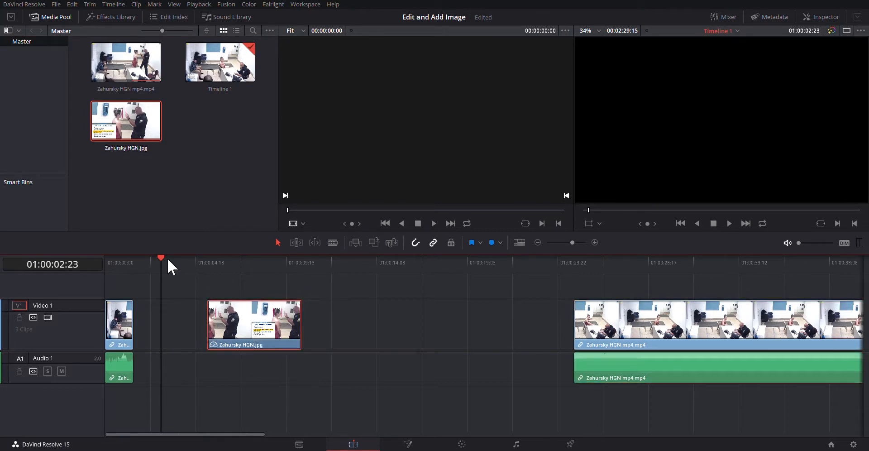
left_click(208, 262)
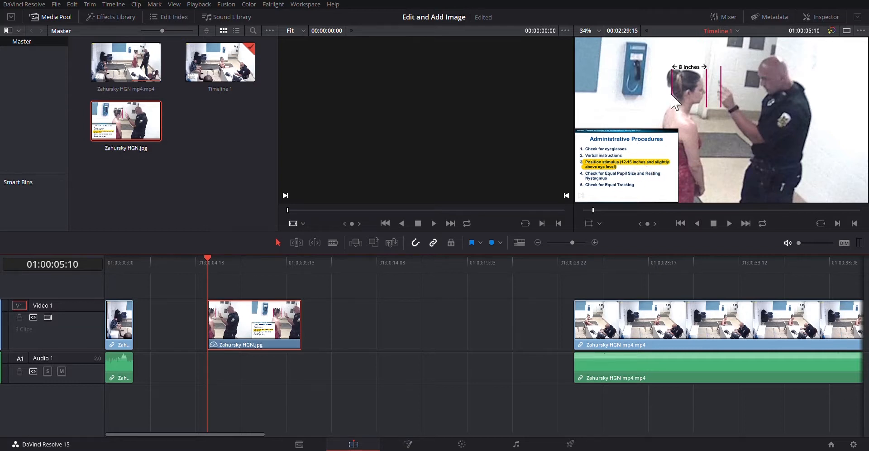
mouse_move(704, 74)
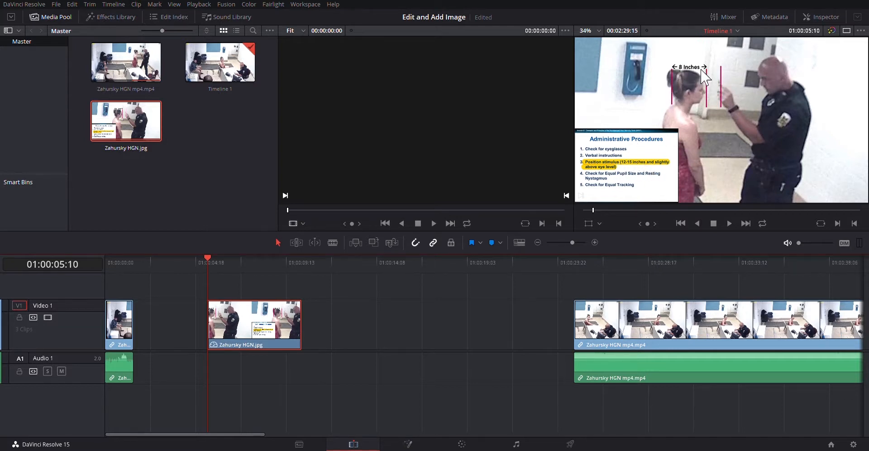
mouse_move(717, 118)
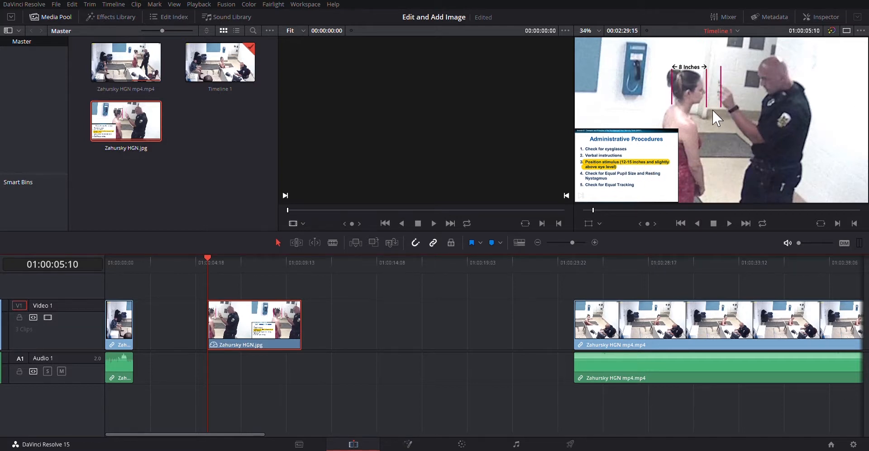
mouse_move(351, 343)
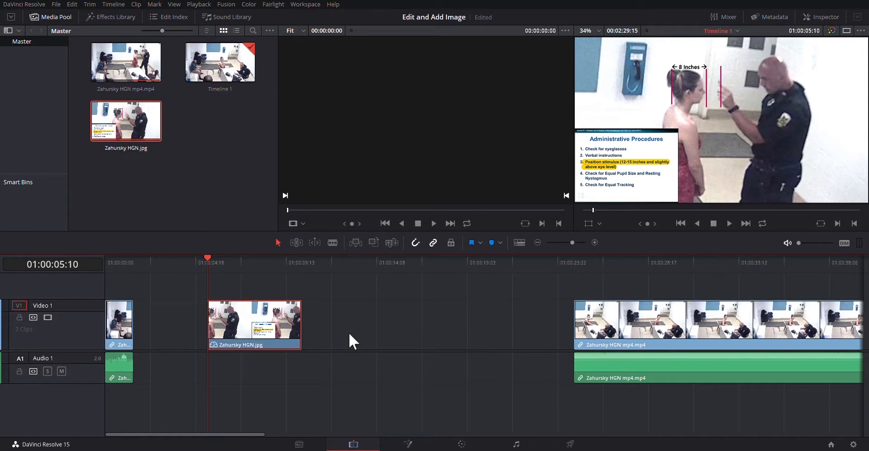
mouse_move(309, 343)
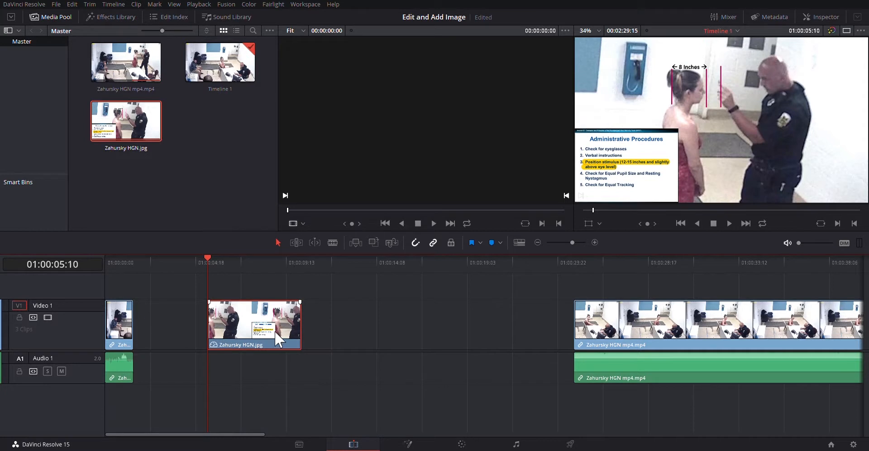
Butt the still against the first clip and the footage against the still.
left_click_drag(271, 325, 242, 324)
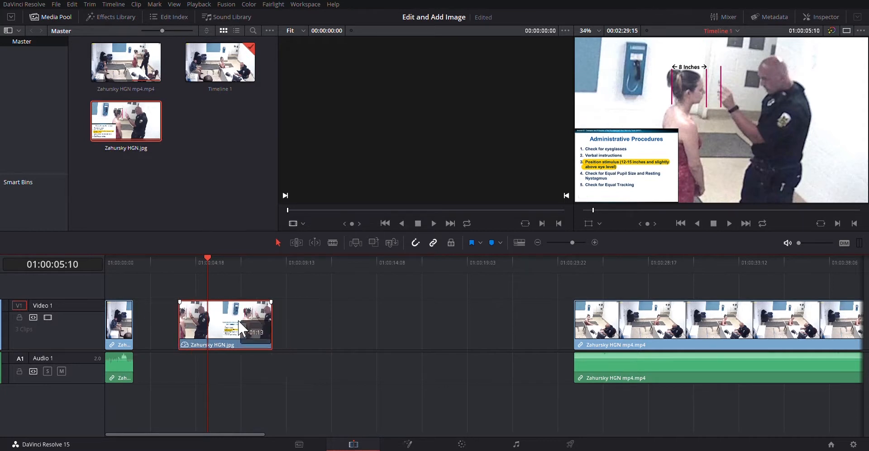
left_click_drag(225, 325, 181, 325)
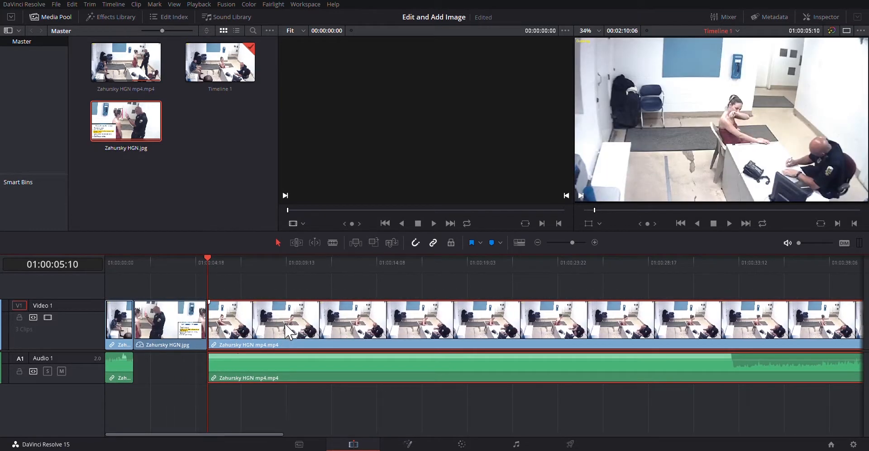
mouse_move(258, 284)
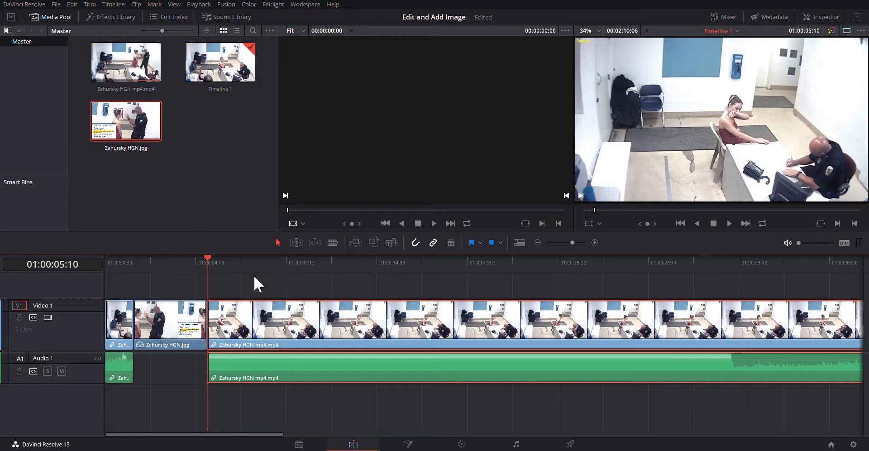
left_click(132, 262)
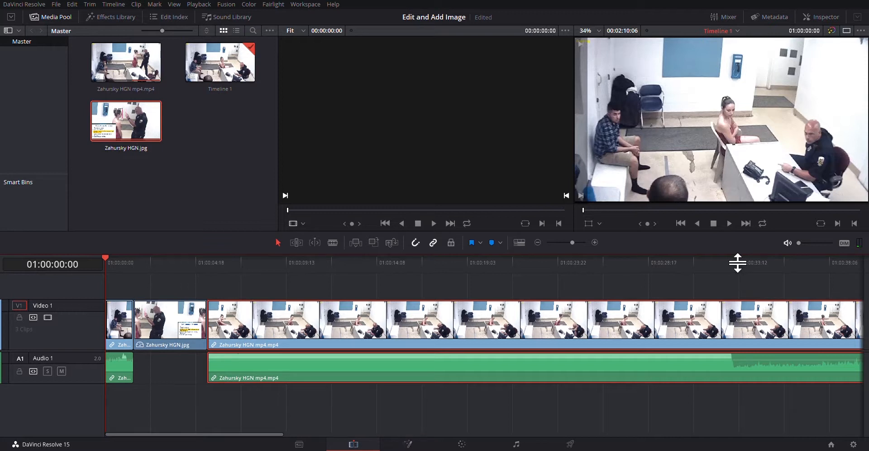
mouse_move(735, 230)
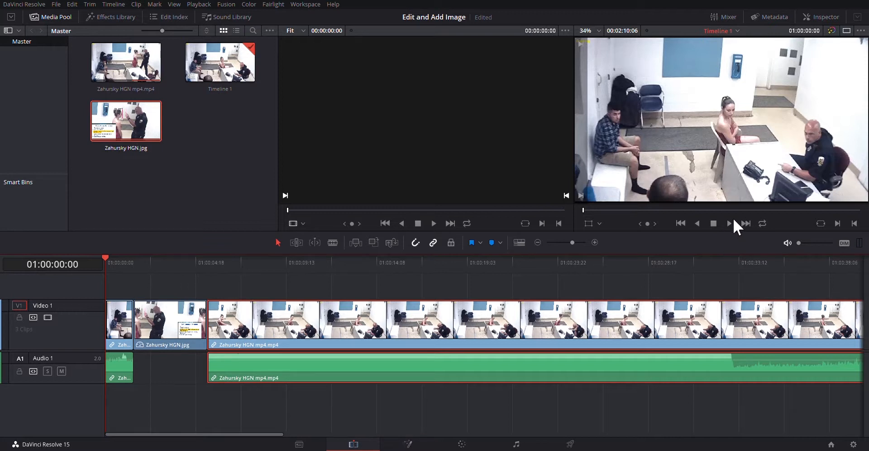
Play back and stop the joined sequence of clip, still and footage.
left_click(728, 224)
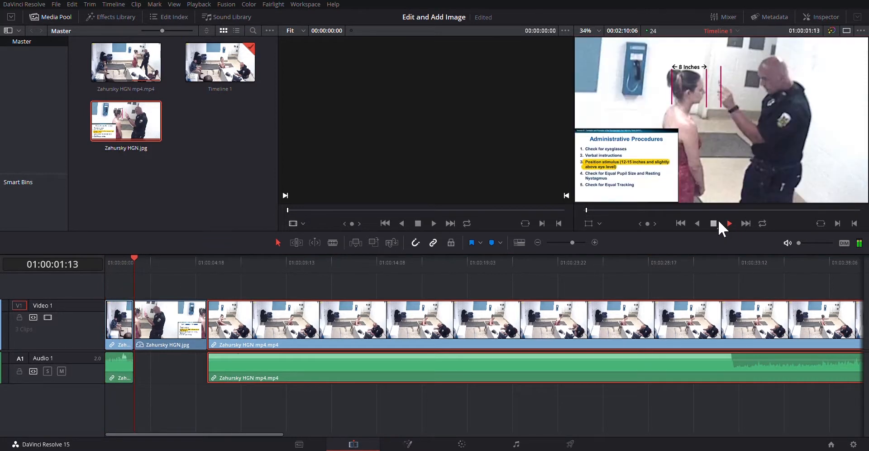
left_click(730, 224)
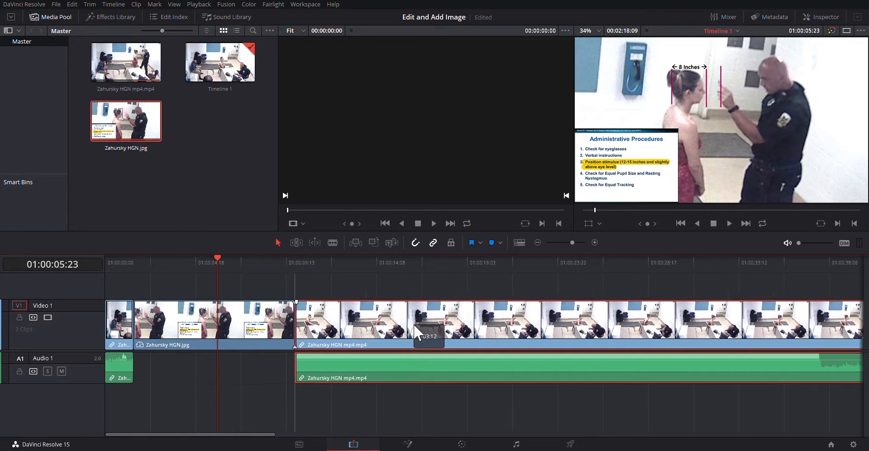
left_click(133, 263)
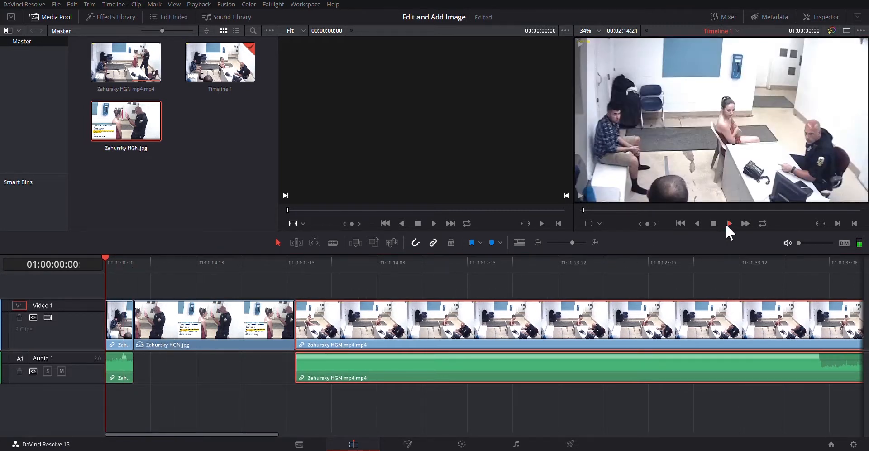
left_click(729, 223)
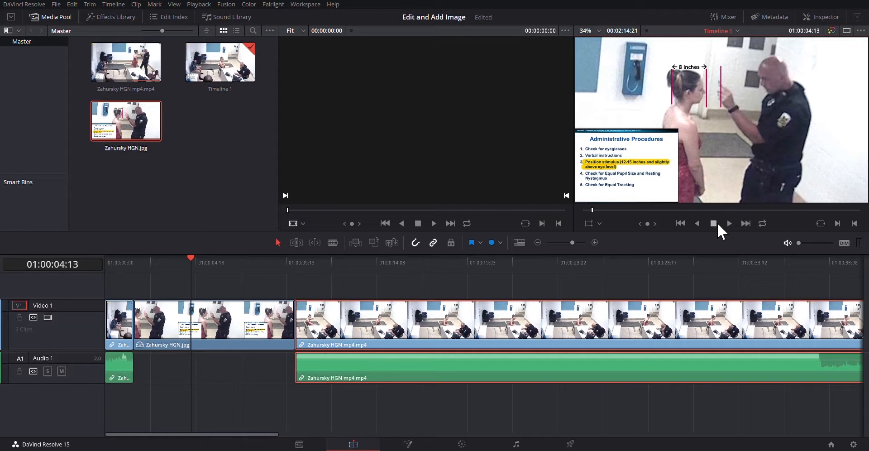
left_click(729, 224)
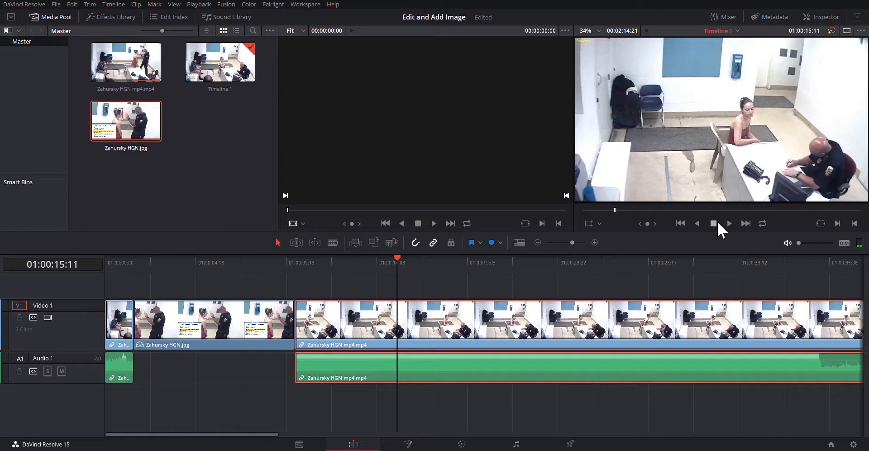
mouse_move(614, 374)
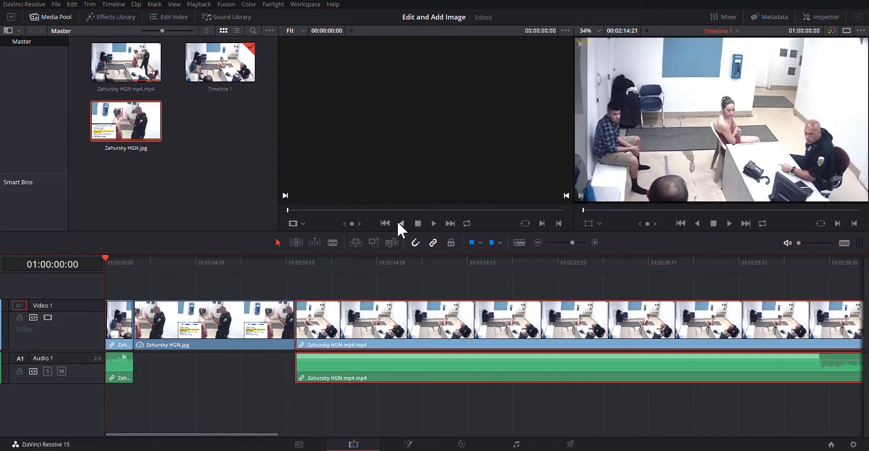
mouse_move(370, 272)
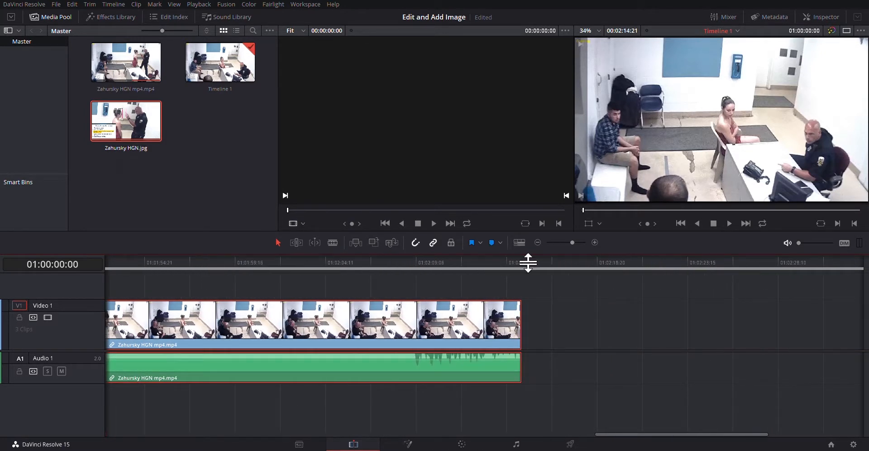
Move the playhead to the footage end and switch to the Deliver page.
left_click(522, 262)
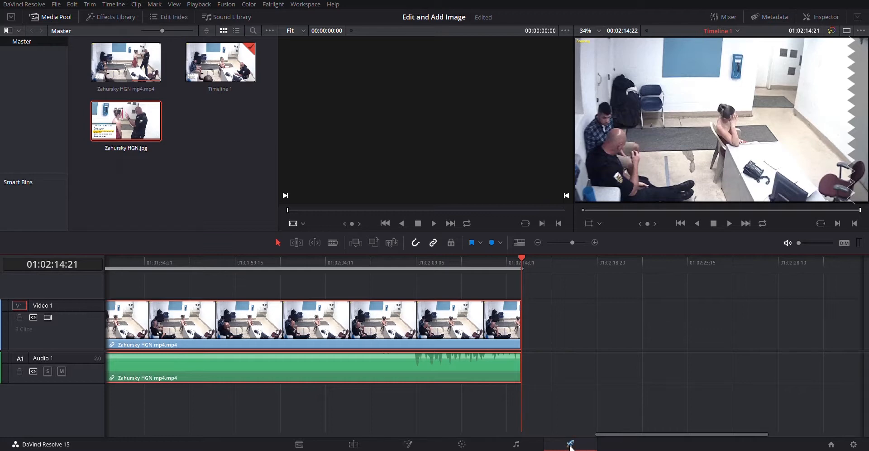
left_click(566, 442)
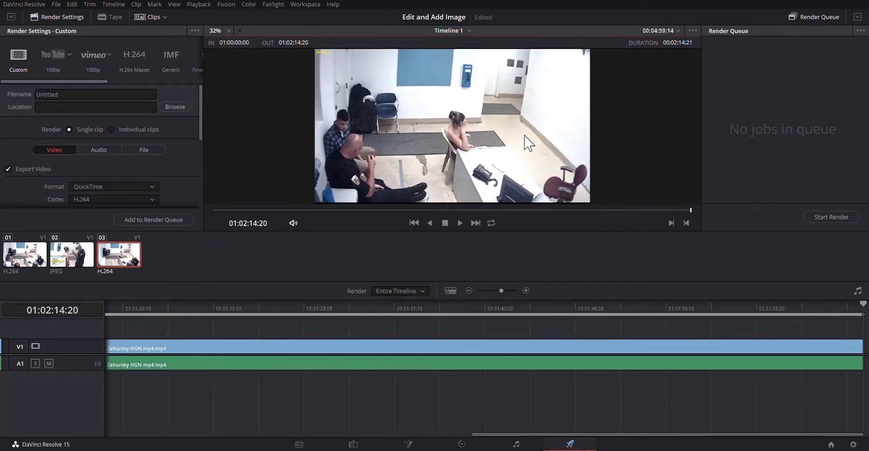
Name the export 'Demo' and scroll to the location settings.
left_click(95, 95)
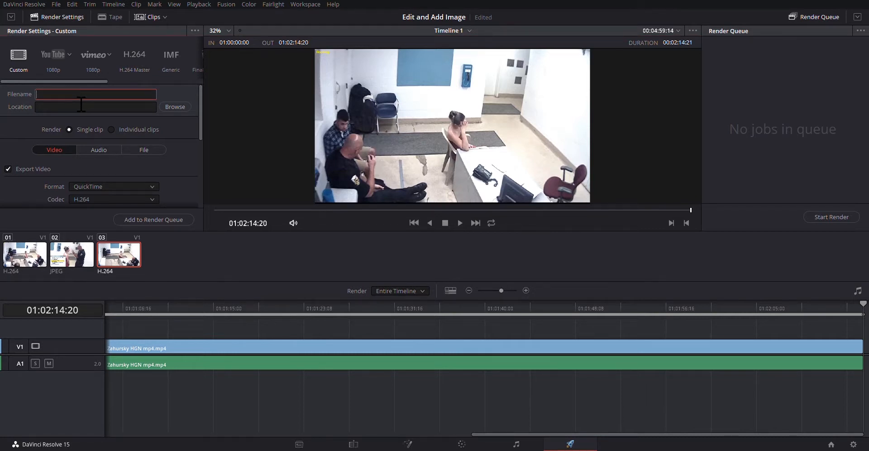
type("Demo")
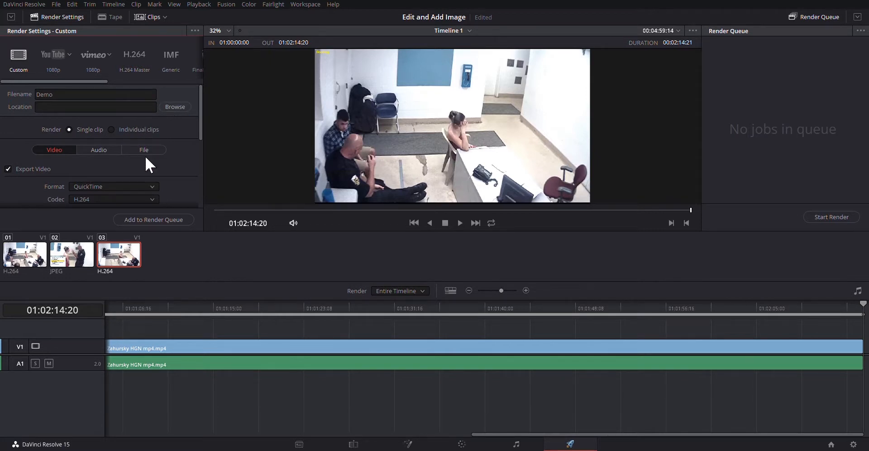
mouse_move(305, 316)
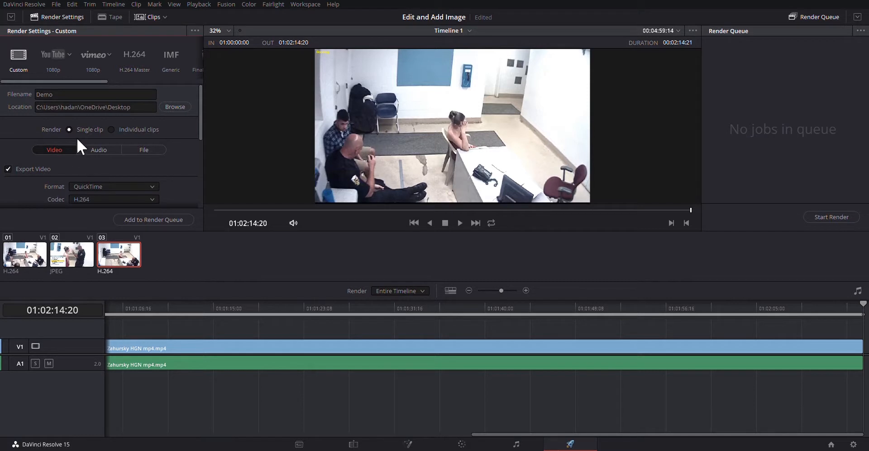
scroll("down", 3)
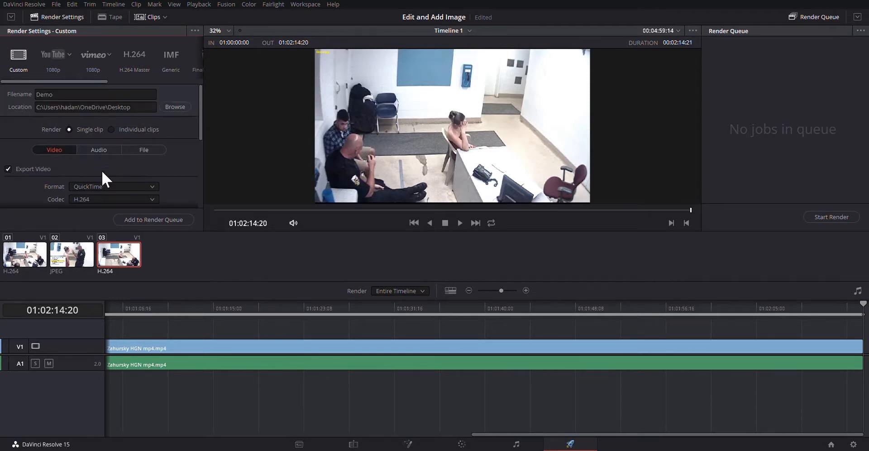
Select the H.264 Master render preset and review its 1920x1080, 24 fps video settings.
left_click(134, 55)
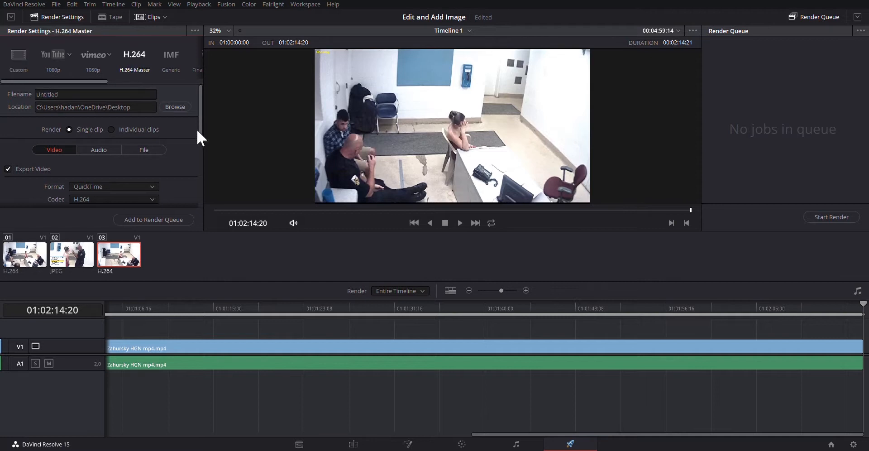
scroll("down", 3)
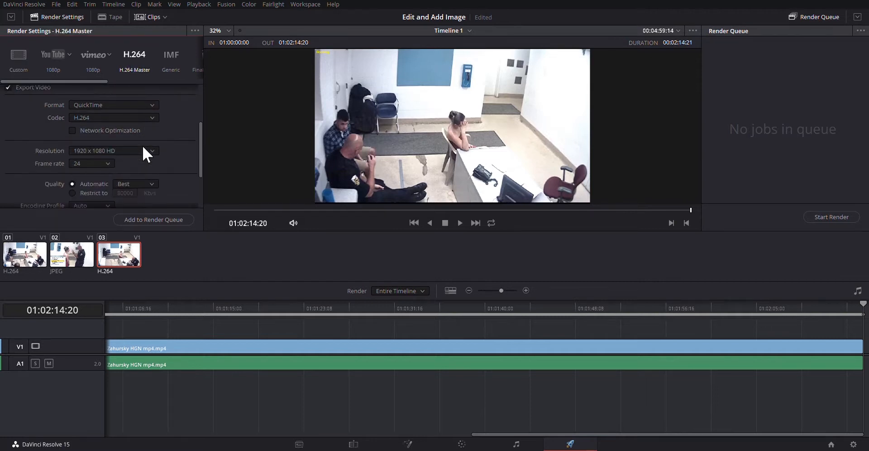
scroll("down", 3)
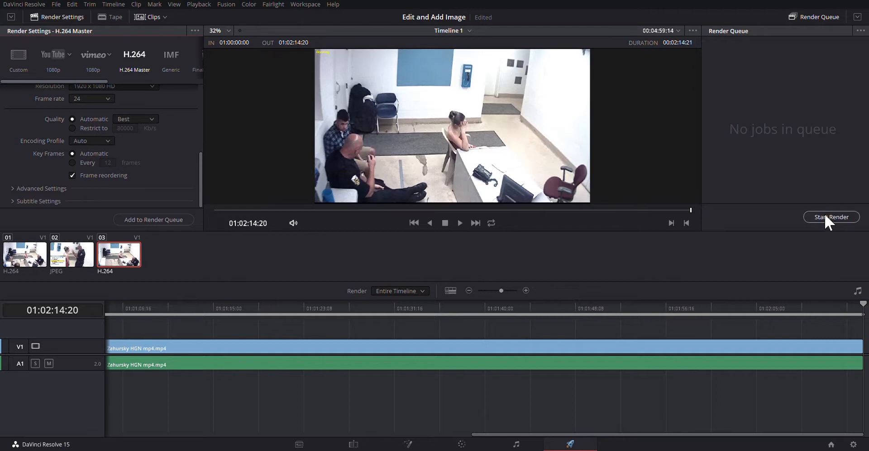
mouse_move(160, 235)
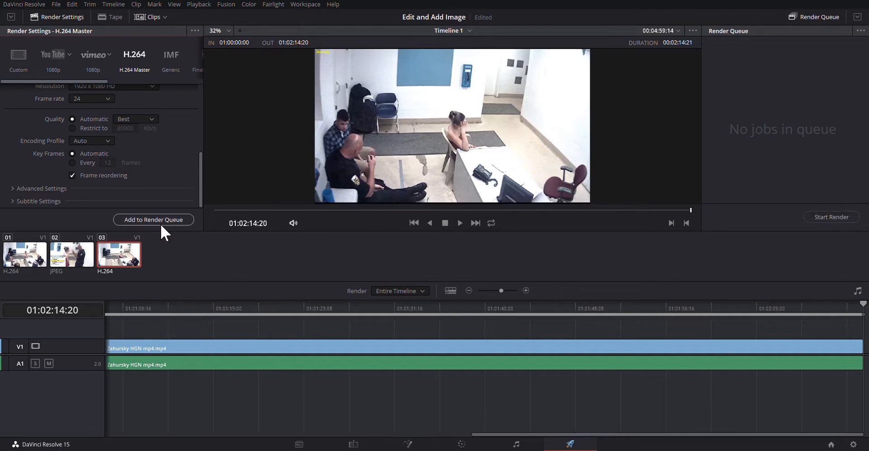
Add the Timeline 1 H.264 job to the render queue and start rendering.
left_click(153, 220)
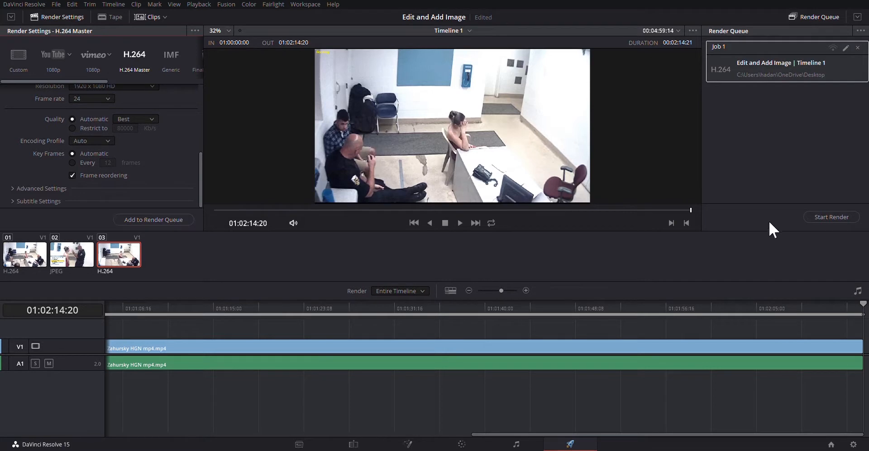
mouse_move(819, 220)
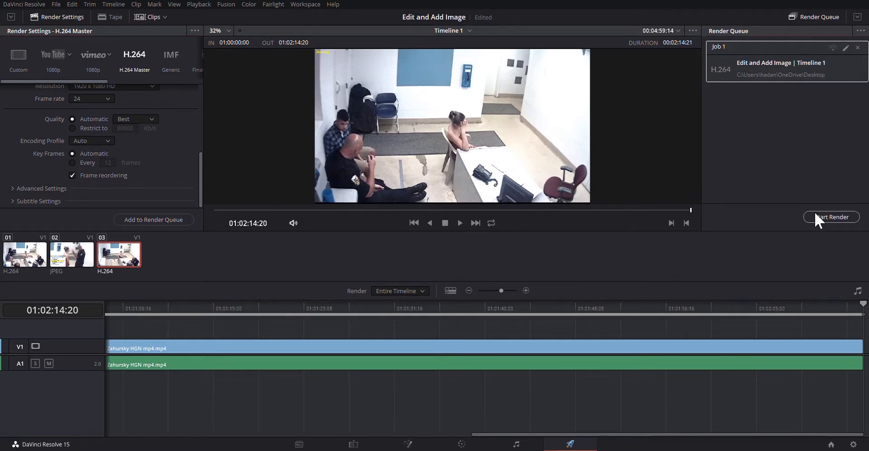
left_click(832, 217)
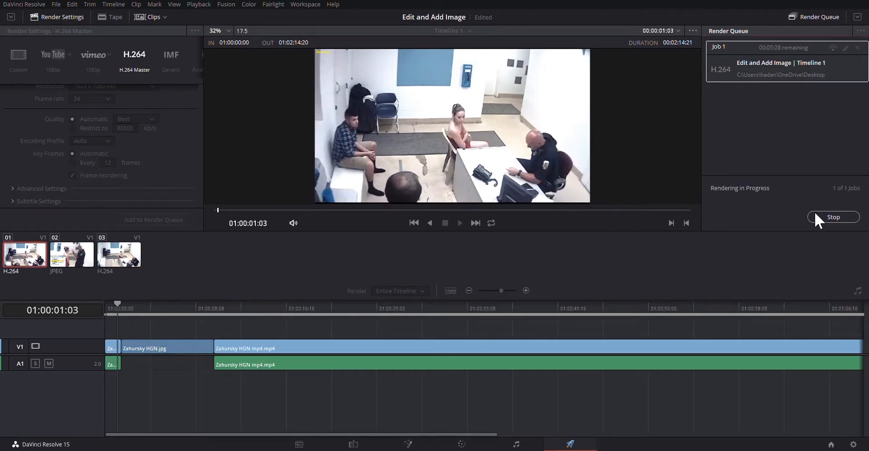